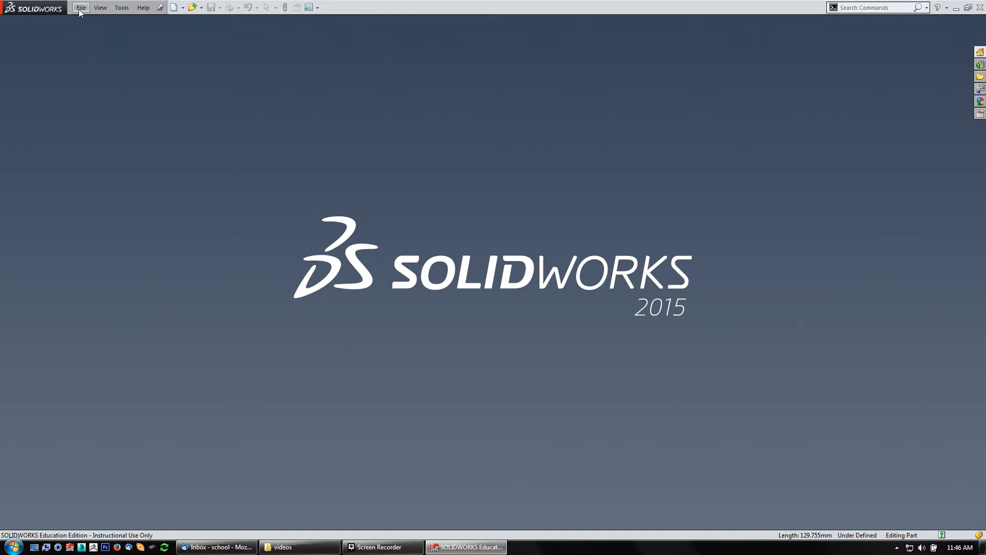
Start opening a file from the Hard-Hat folder, with the file type filter set to STL (*.stl).
left_click(80, 6)
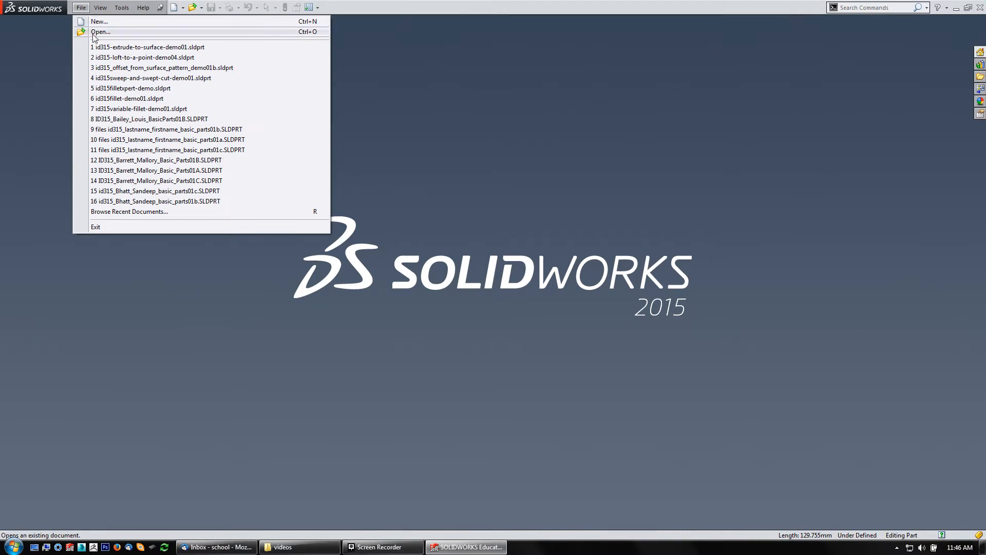
left_click(101, 31)
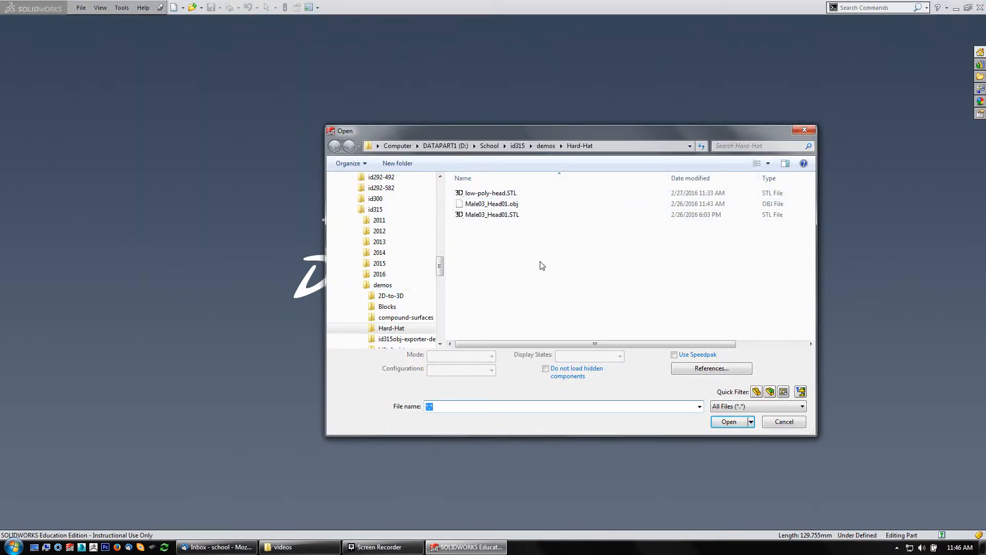
mouse_move(512, 270)
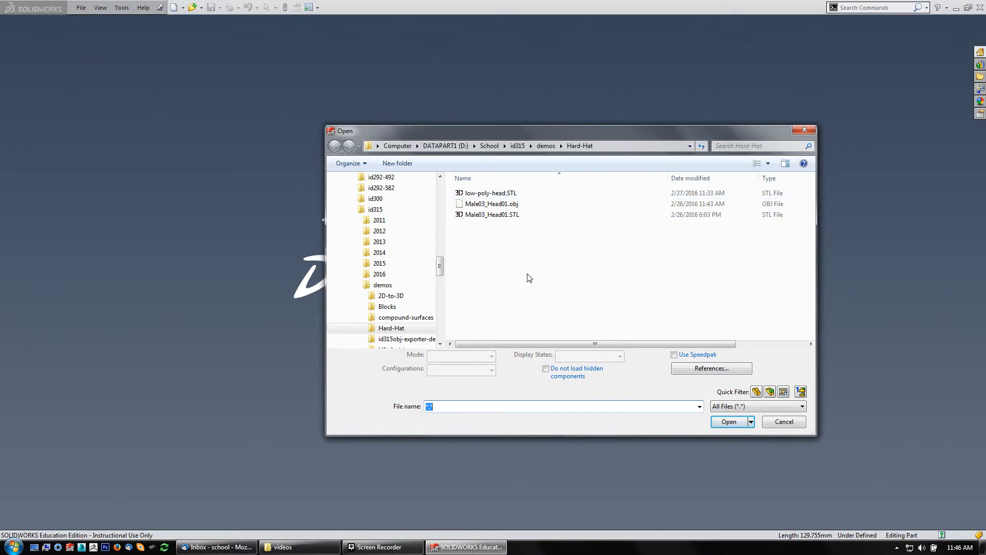
mouse_move(735, 407)
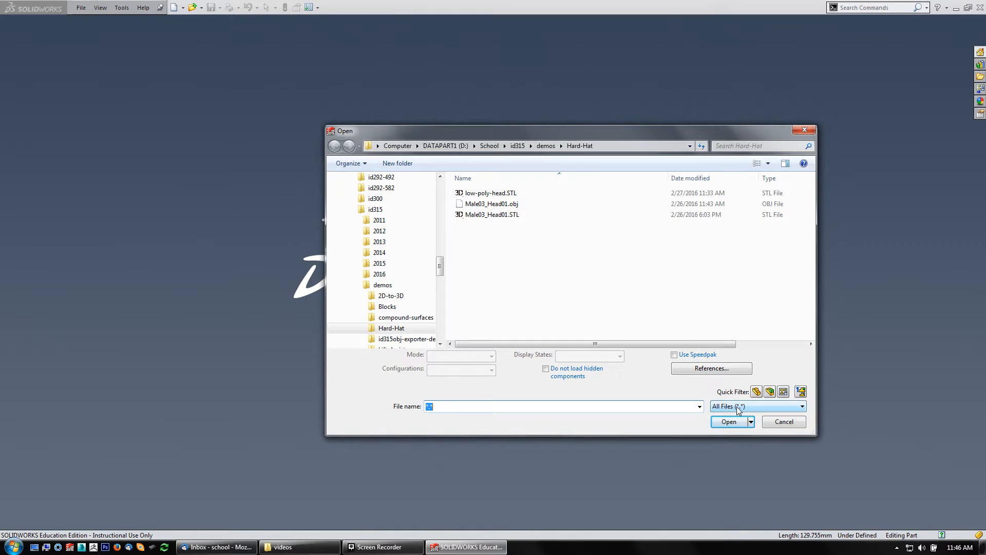
left_click(800, 406)
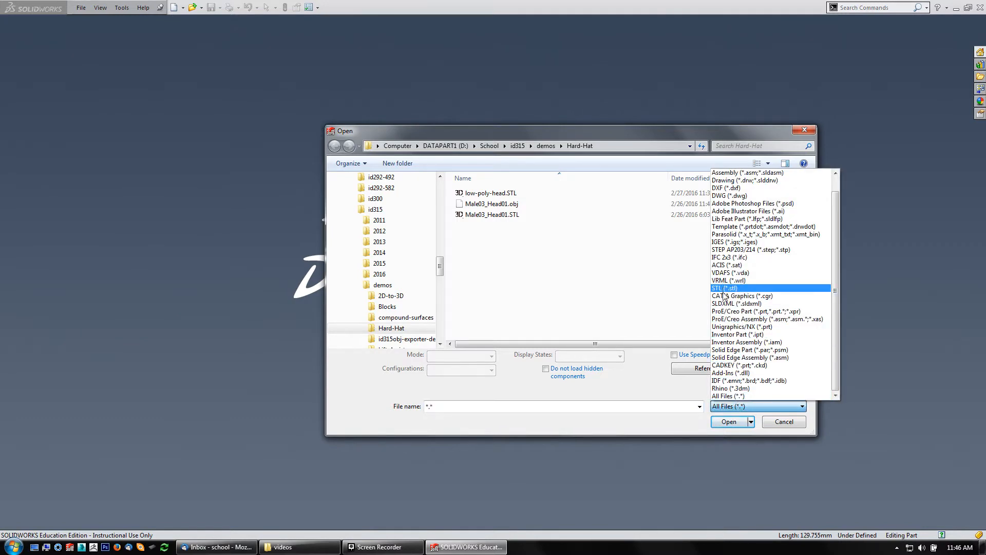
left_click(723, 288)
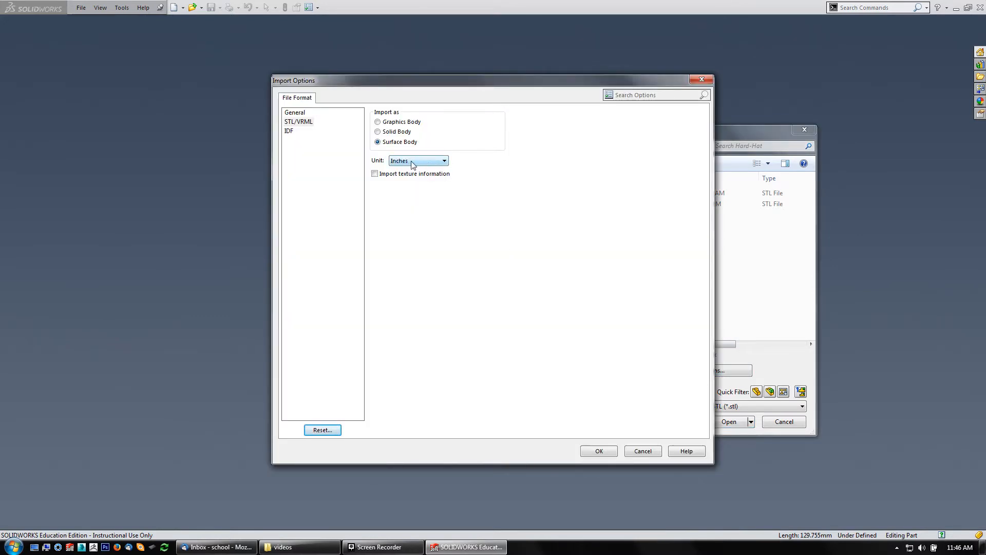
Confirm the STL import options as Graphics Body with Inches units.
left_click(443, 160)
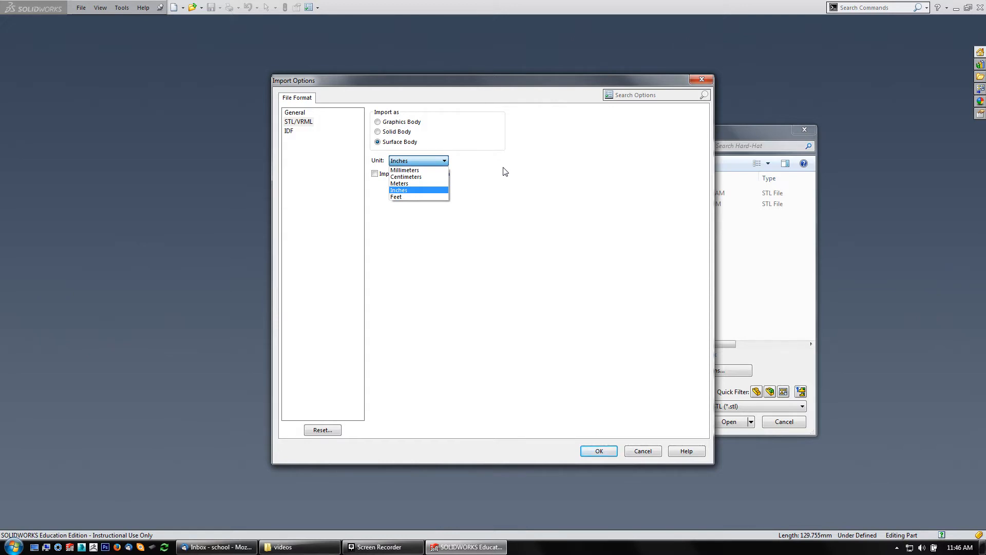
left_click(398, 190)
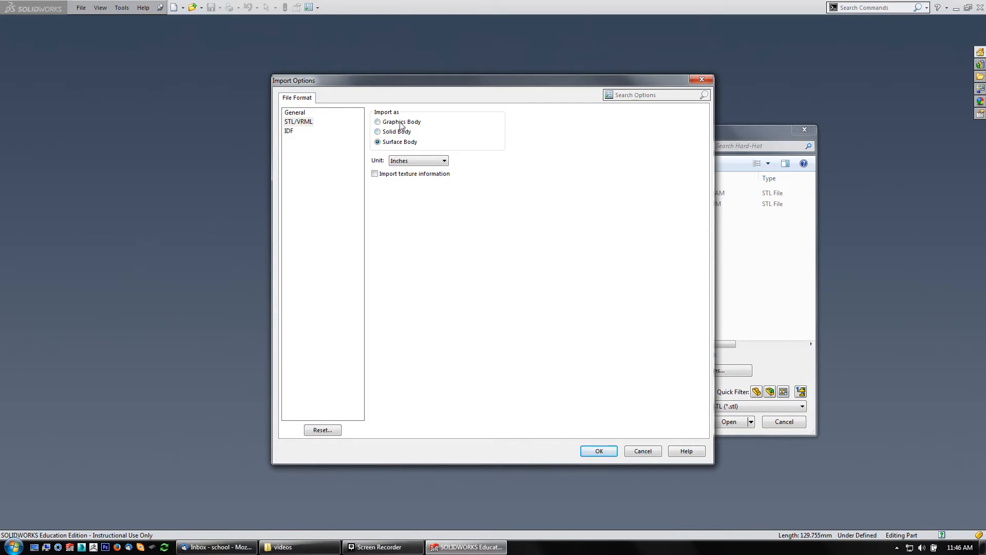
left_click(377, 121)
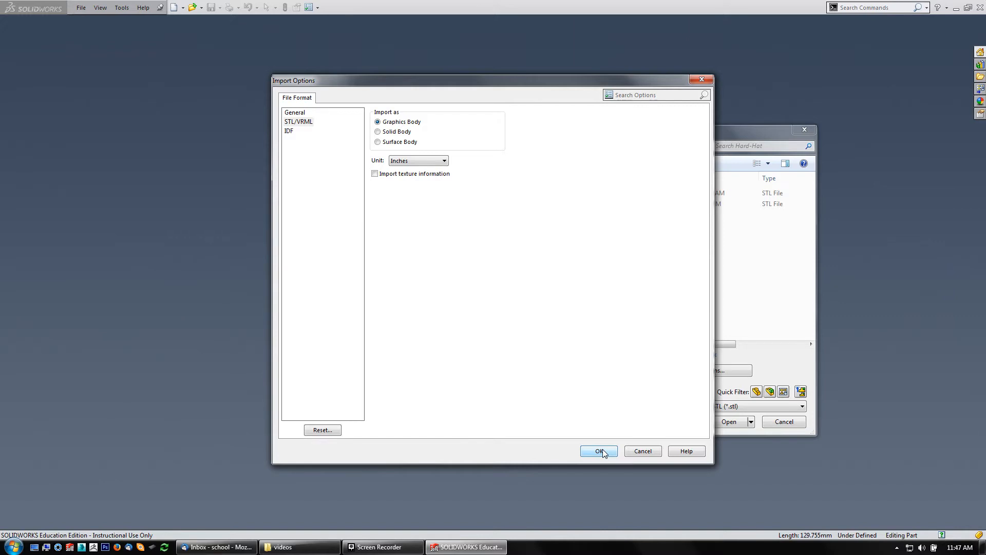
left_click(597, 451)
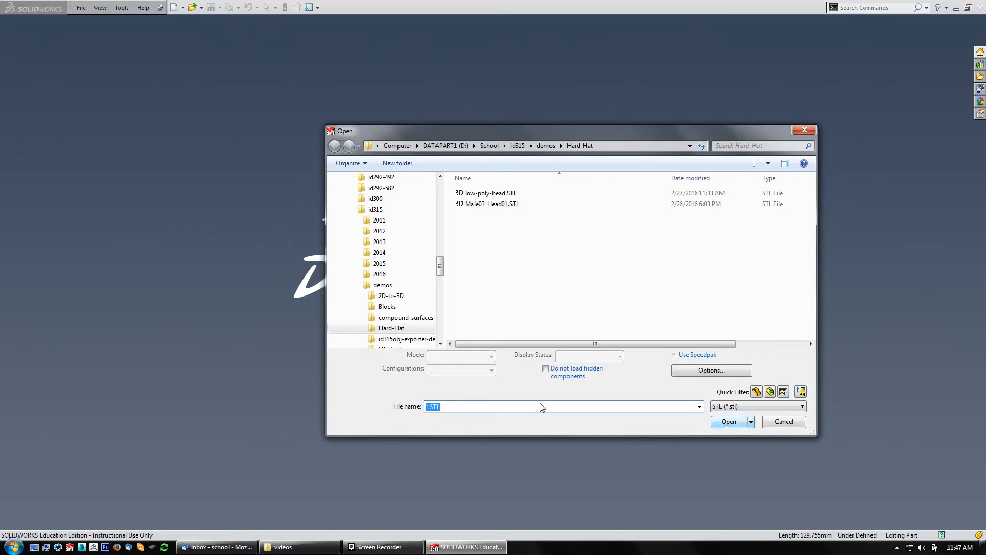
Keep the STL filter and open low-poly-head.STL.
left_click(800, 406)
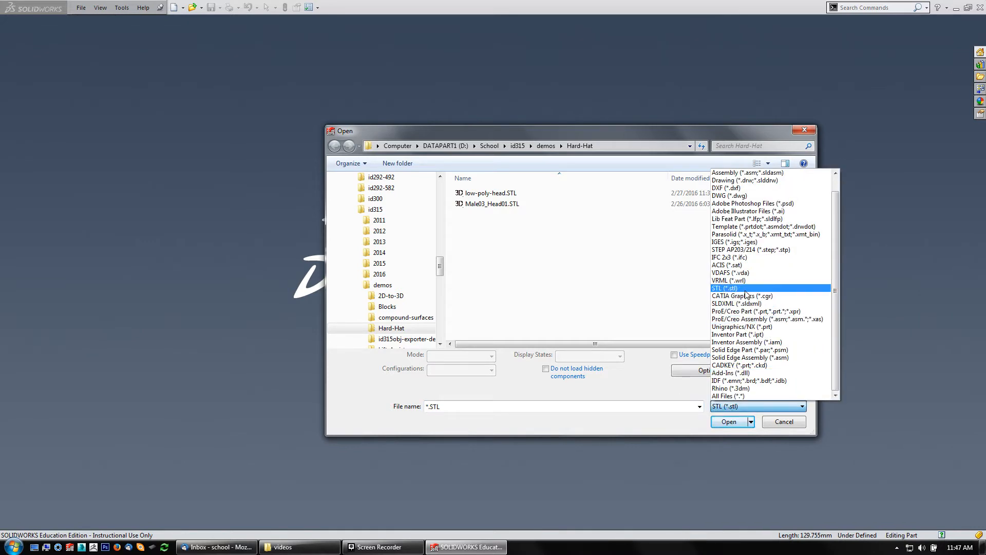
left_click(489, 192)
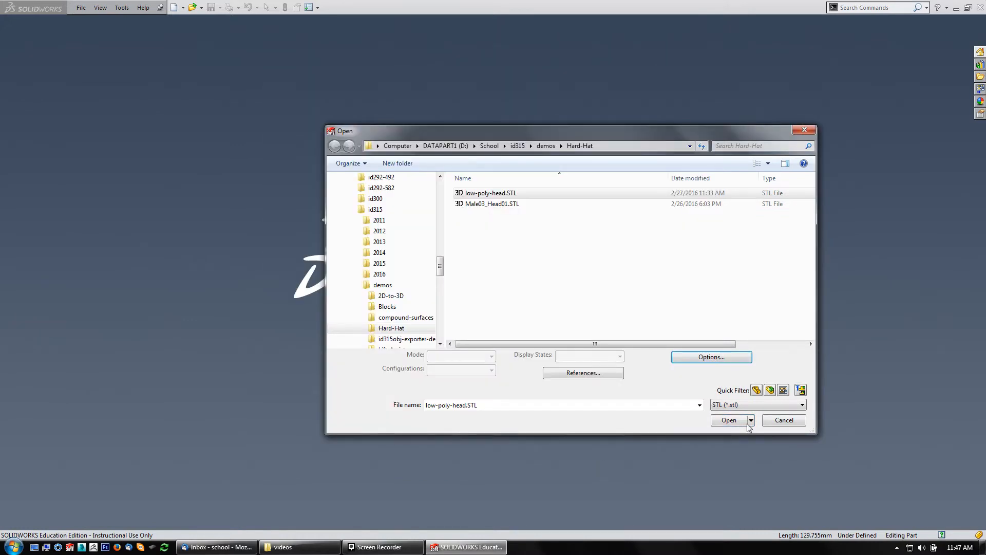
left_click(728, 420)
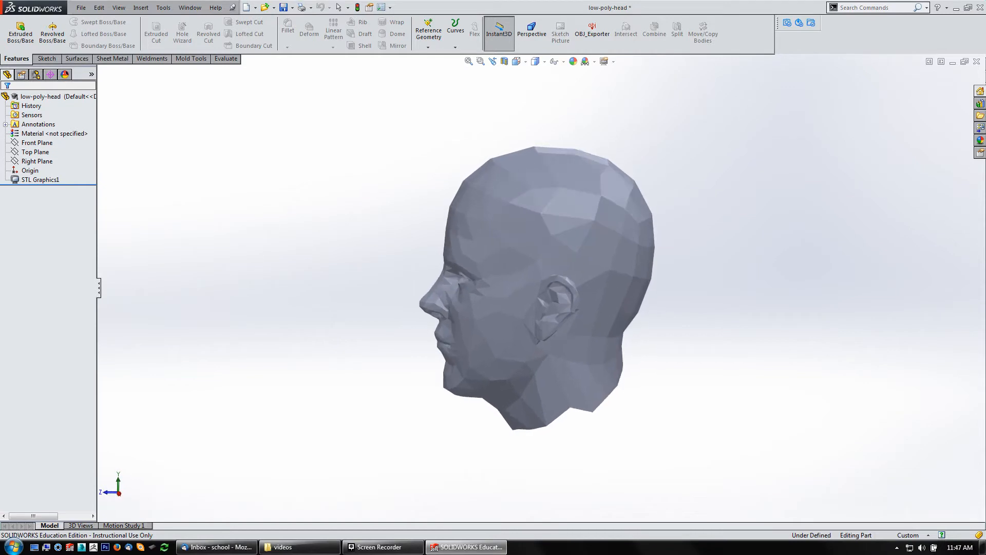
Sketch a forehead-width line on the Front Plane, dimensioned at 5.59486 in.
left_click(36, 160)
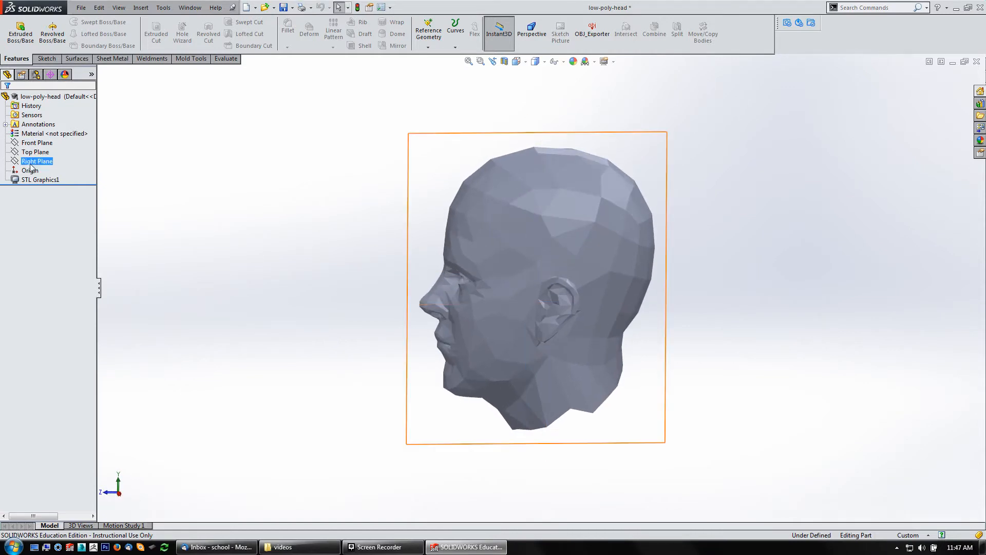
left_click(36, 143)
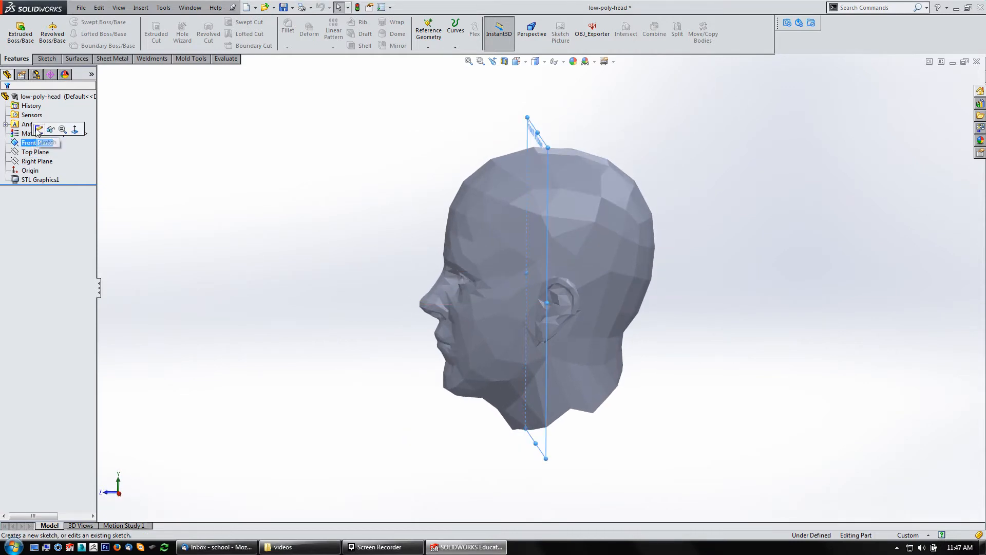
left_click(39, 129)
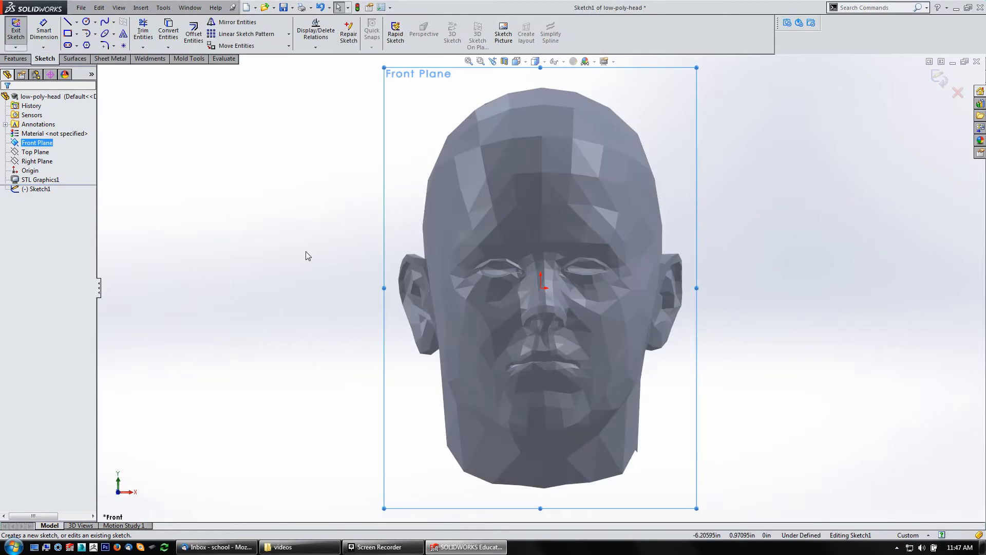
left_click_drag(428, 242, 683, 252)
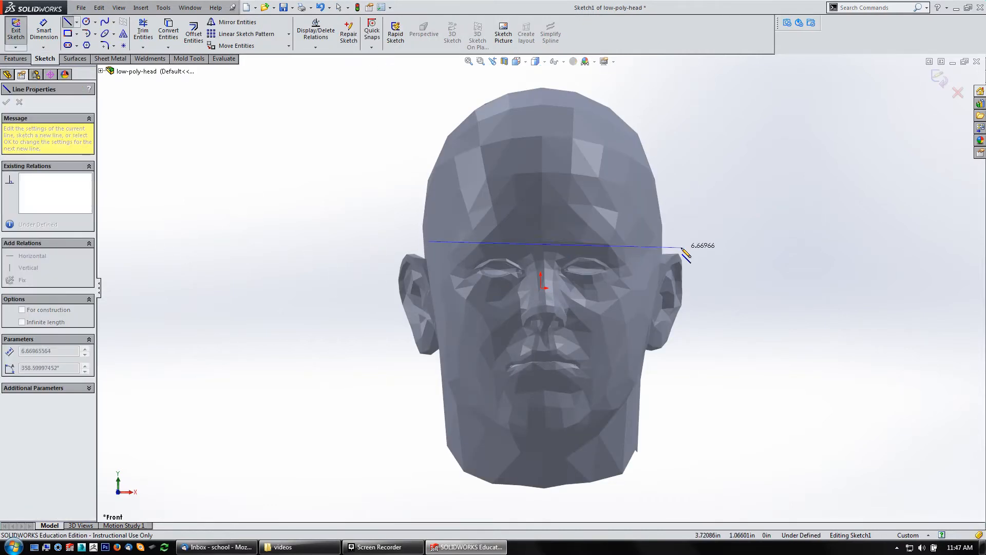
left_click_drag(685, 252, 642, 246)
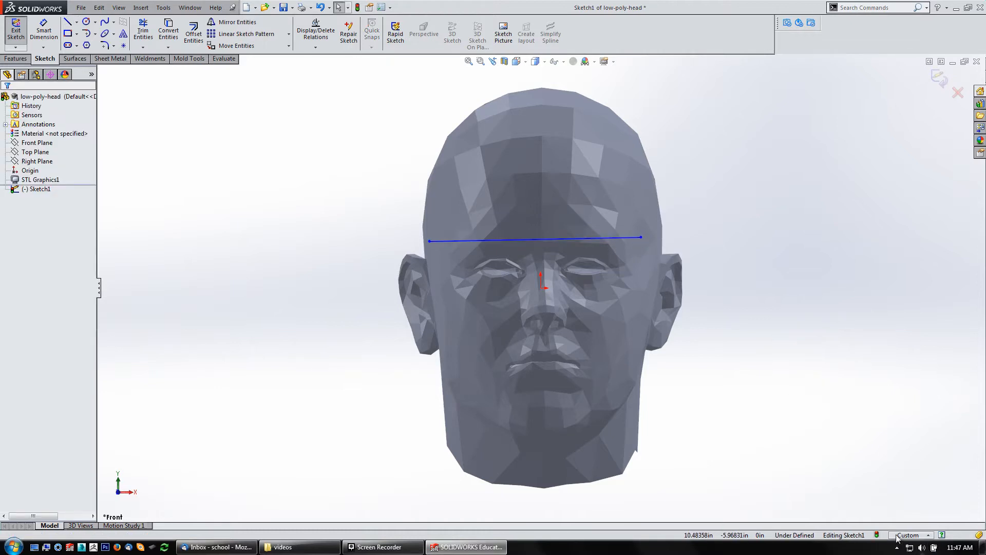
left_click(910, 536)
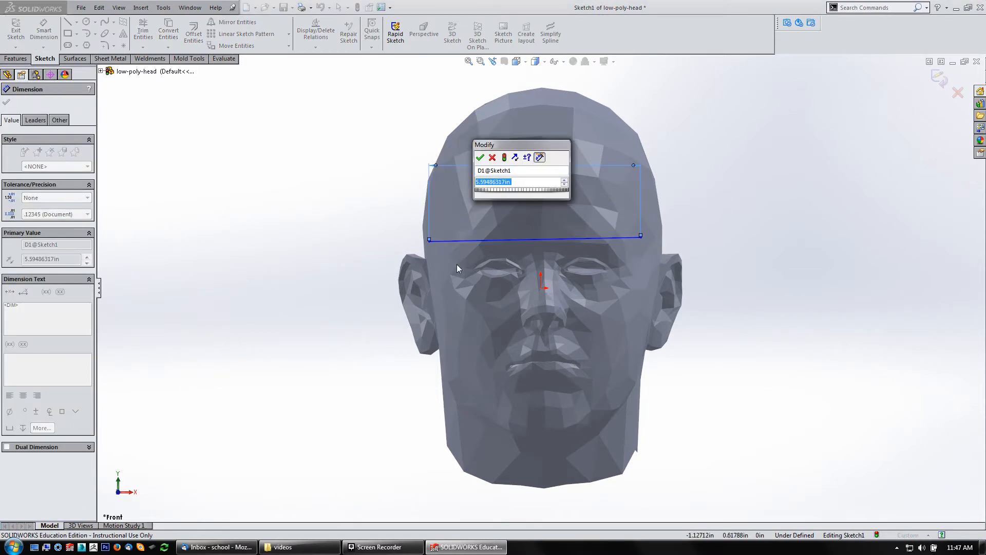
mouse_move(541, 282)
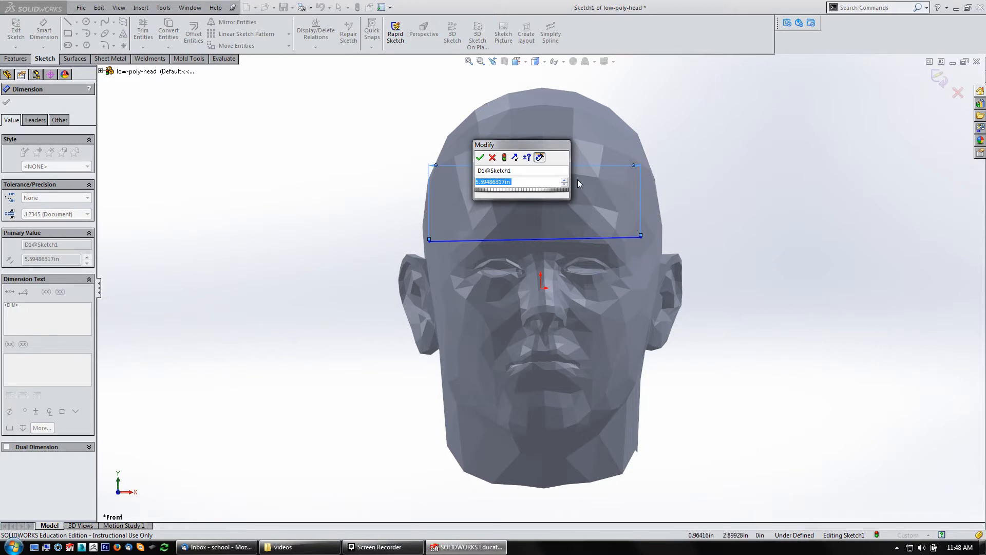
mouse_move(520, 272)
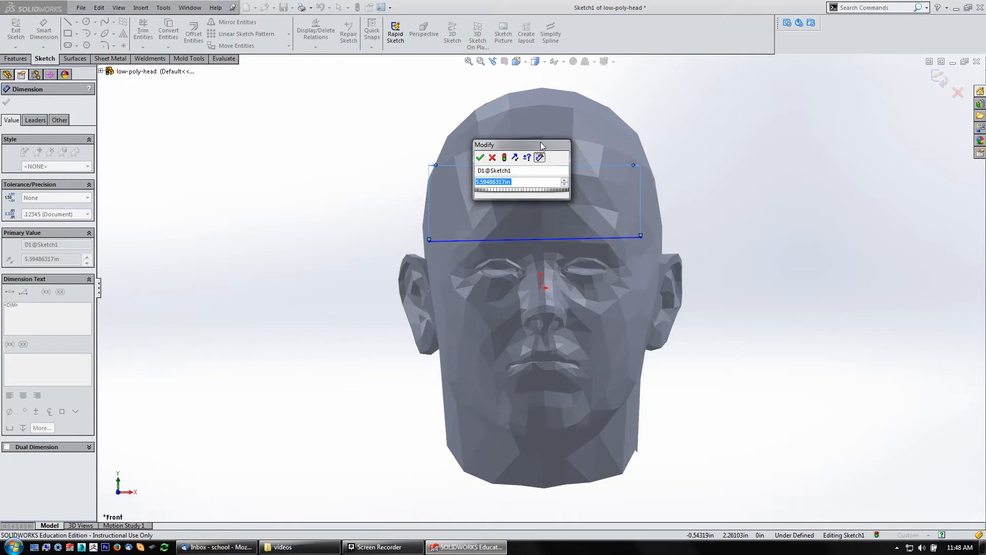
left_click(480, 157)
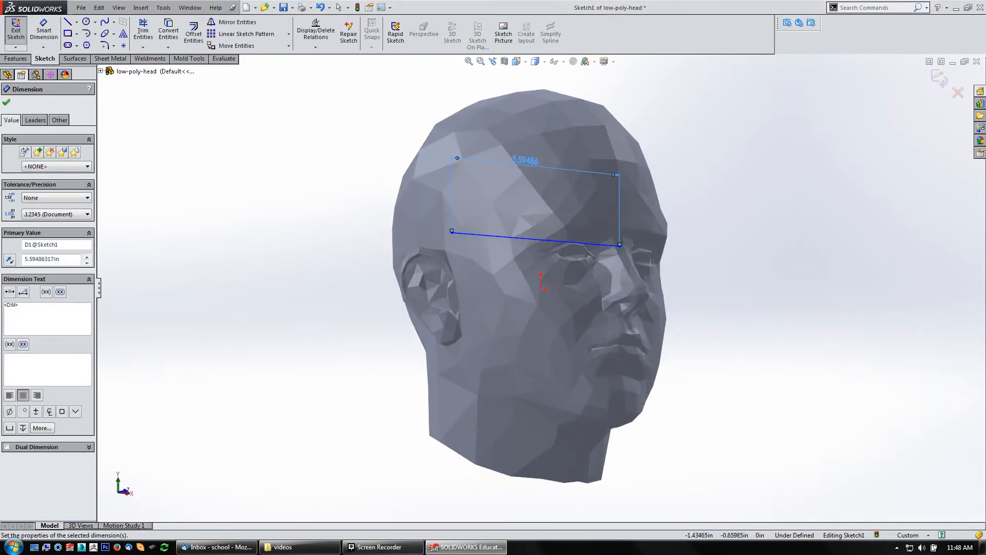
scroll("down", 3)
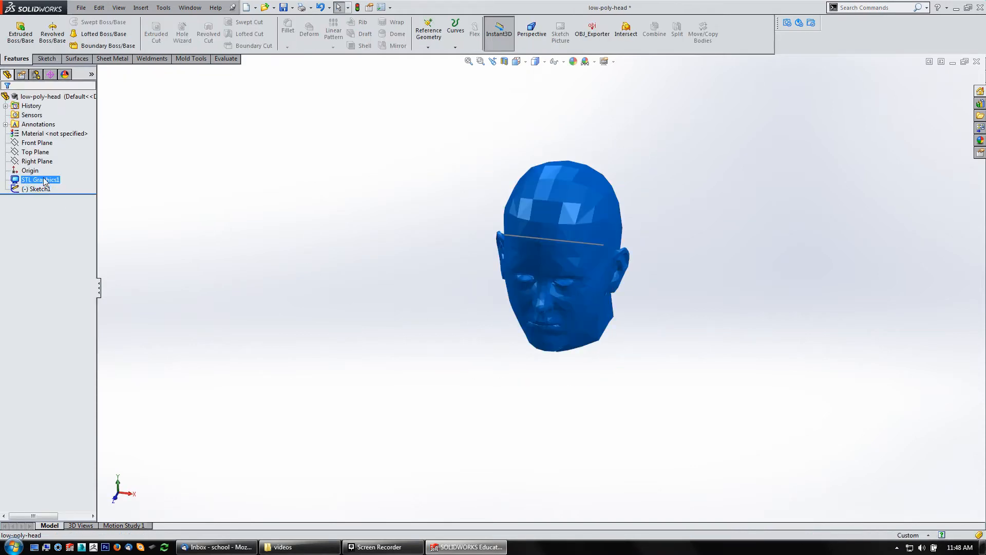
Show the hidden head graphics again, then close the part choosing Don't Save.
left_click(30, 170)
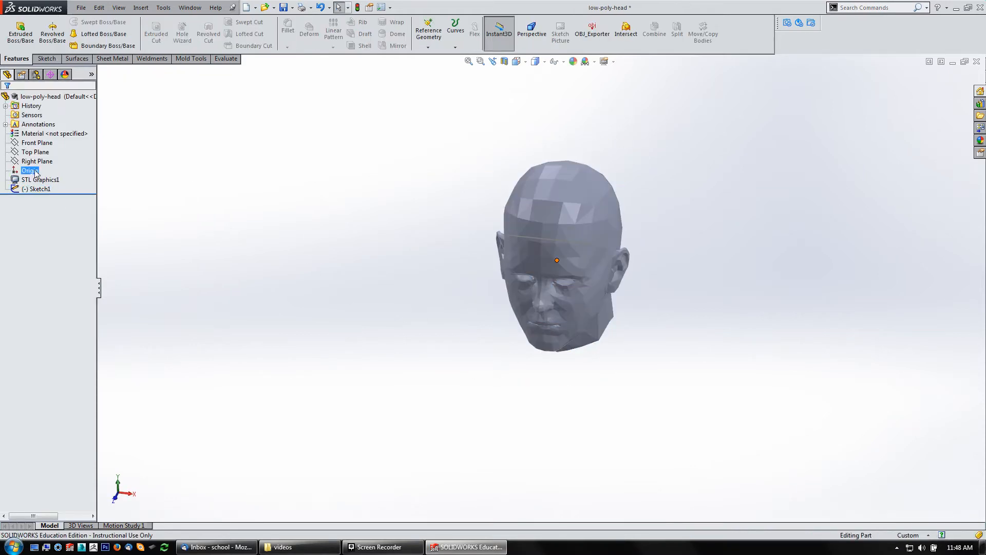
right_click(39, 180)
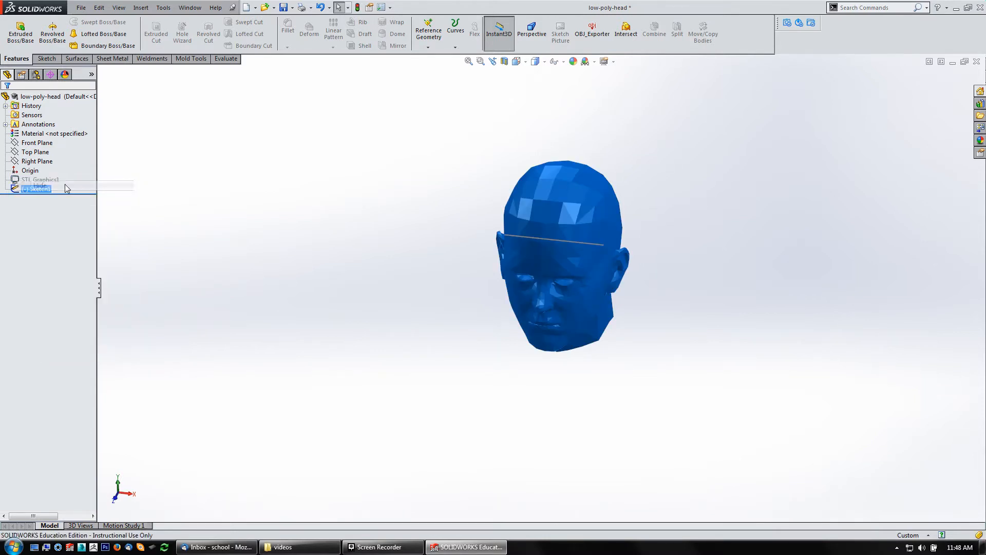
right_click(39, 179)
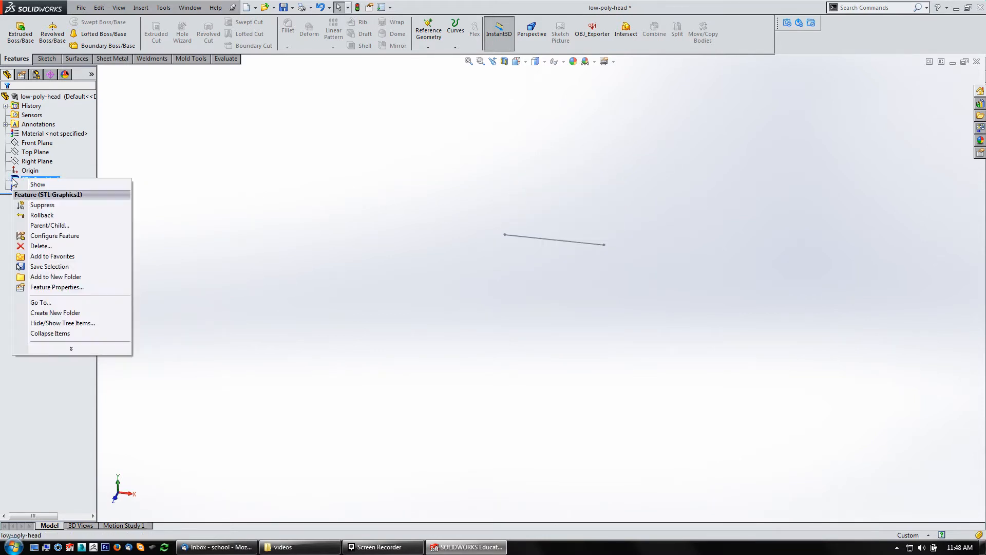
left_click(38, 184)
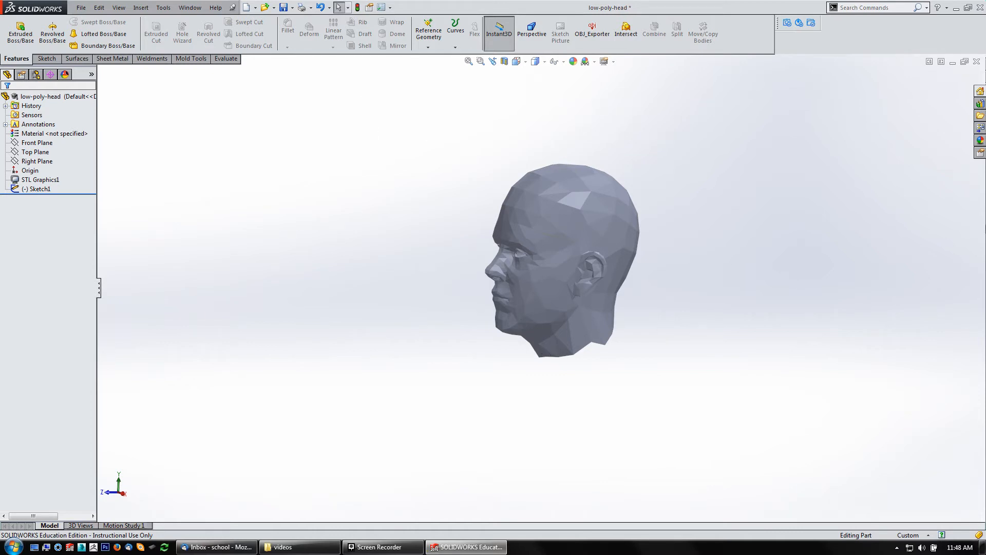
mouse_move(843, 166)
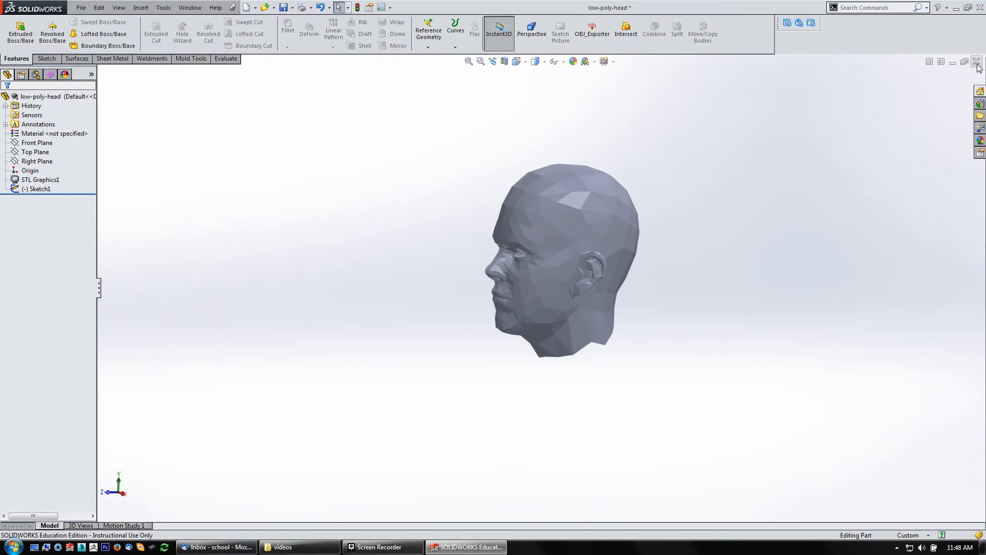
left_click(978, 62)
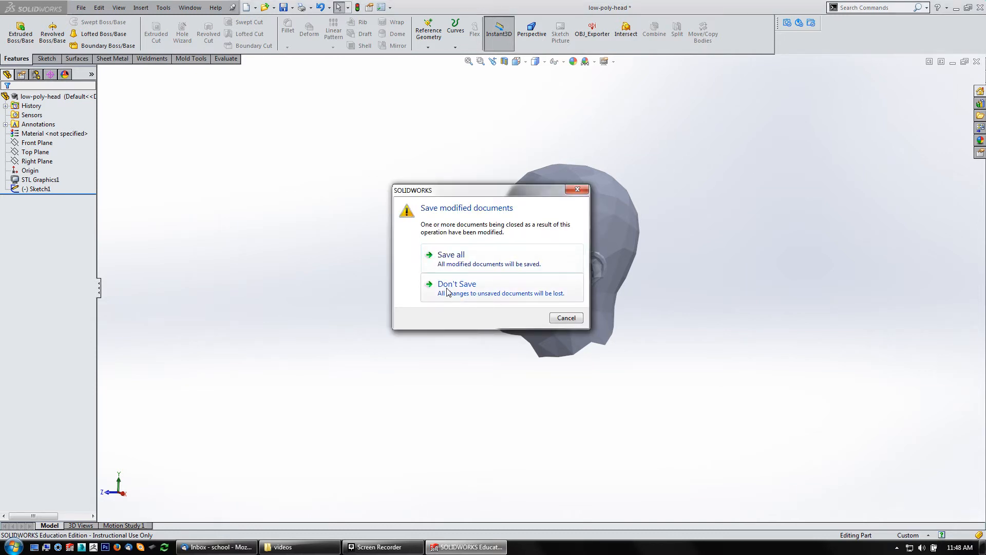
left_click(457, 284)
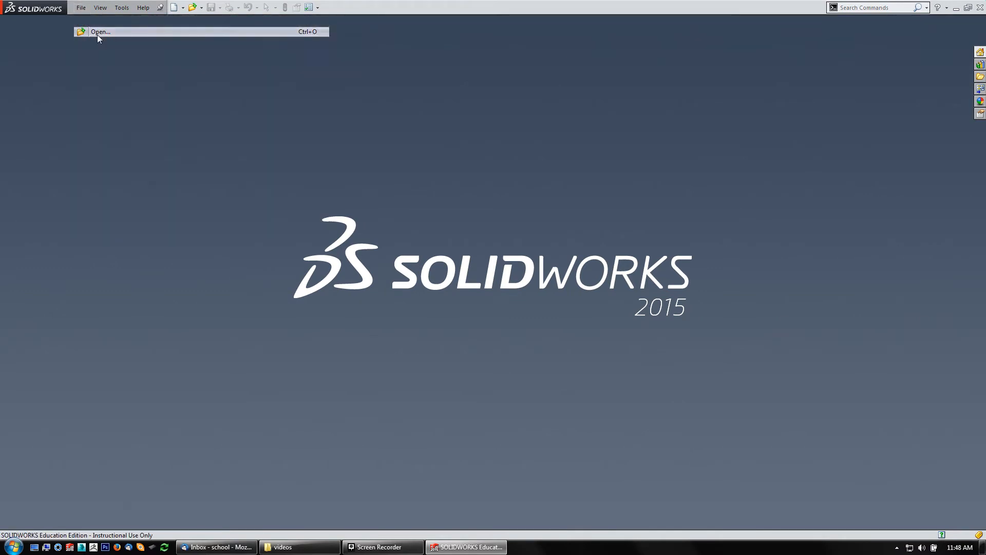
Reopen low-poly-head.STL with the STL filter, importing it as a Surface Body.
left_click(100, 31)
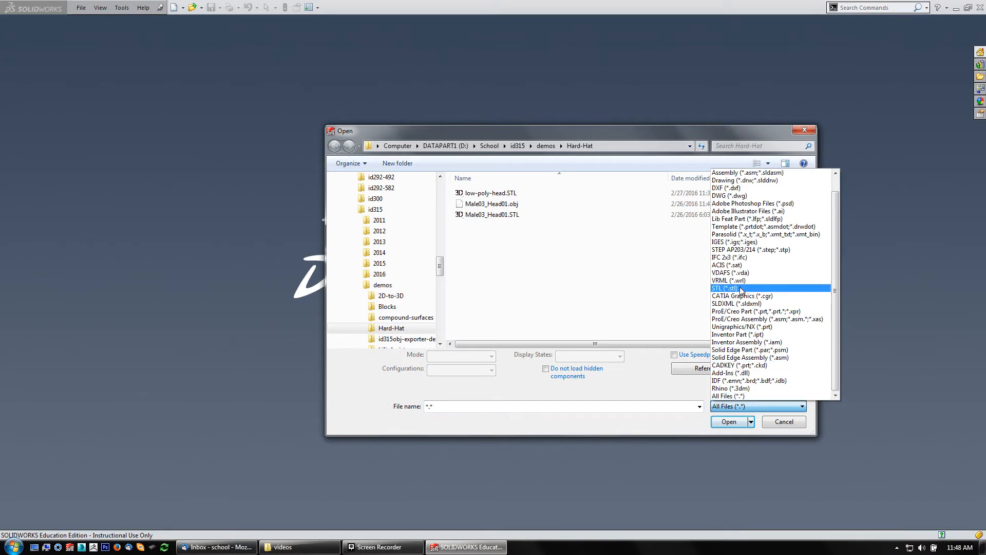
left_click(722, 288)
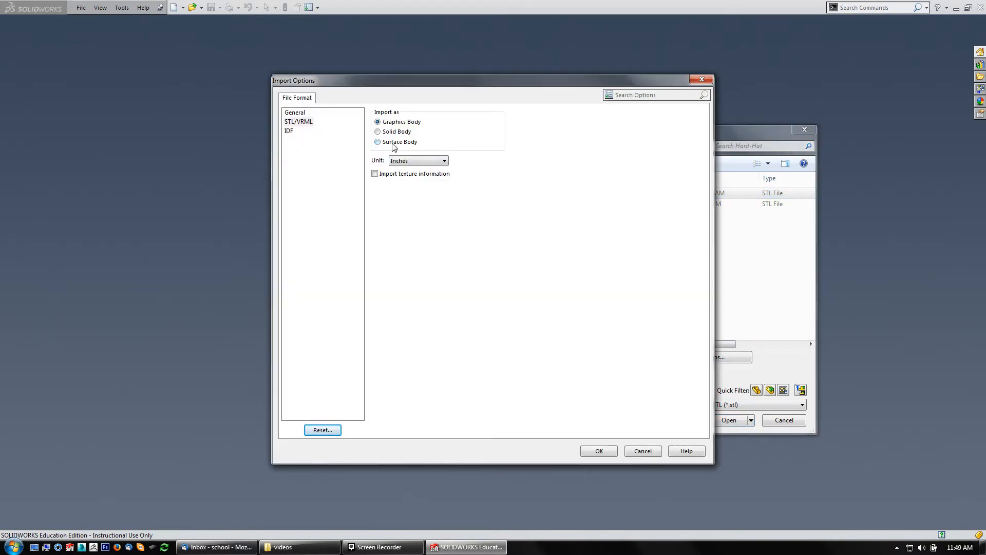
left_click(376, 142)
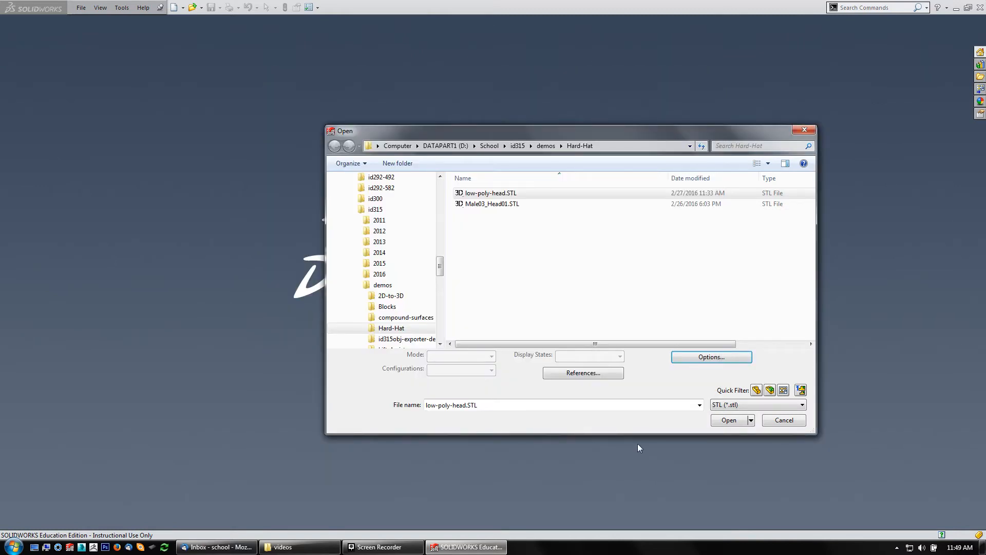
left_click(728, 420)
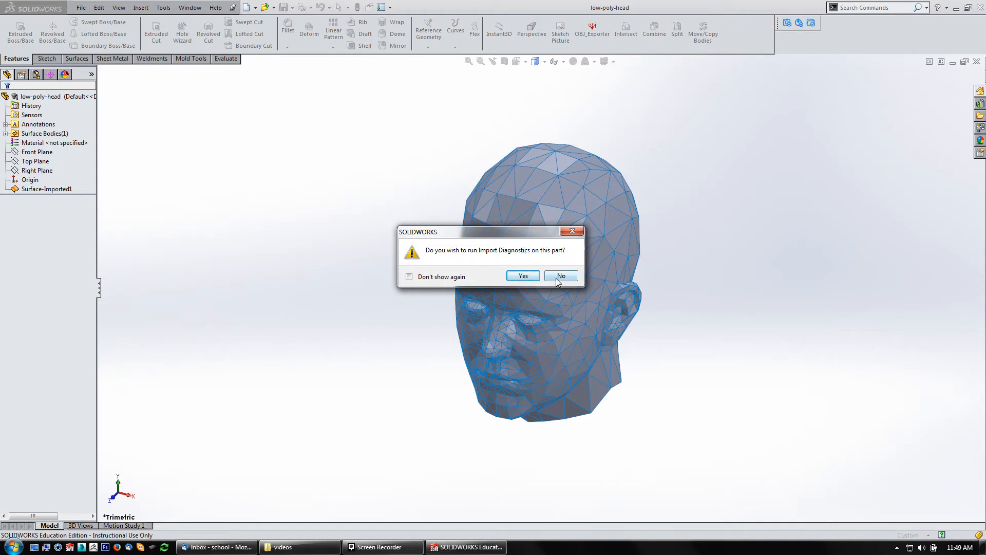
Decline import diagnostics, select the imported head surface, and pick the Front Plane.
left_click(559, 275)
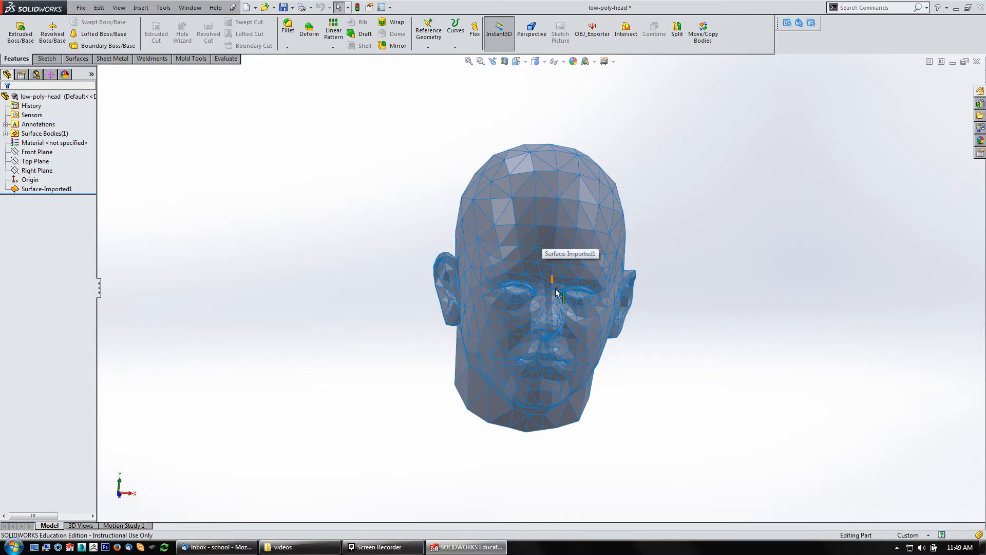
left_click(45, 189)
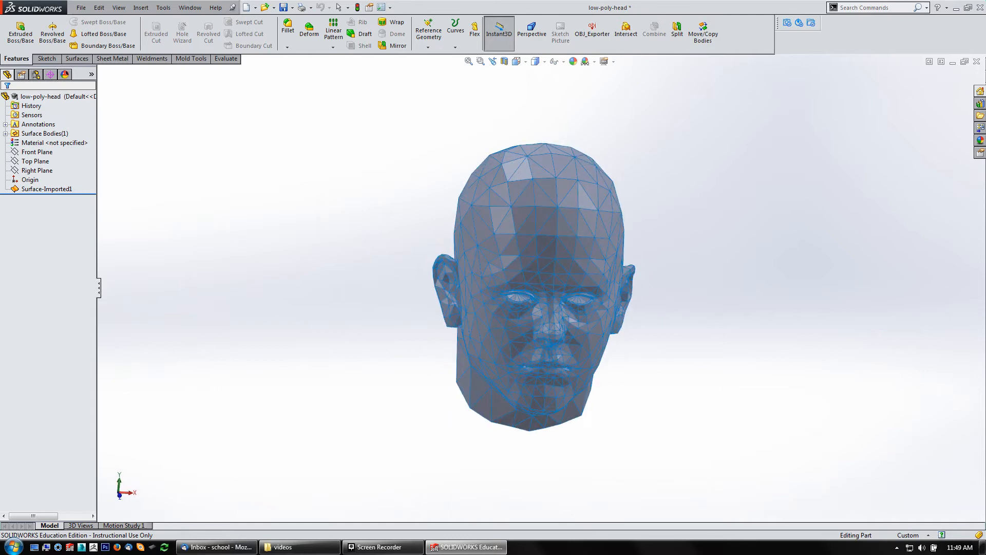
mouse_move(535, 283)
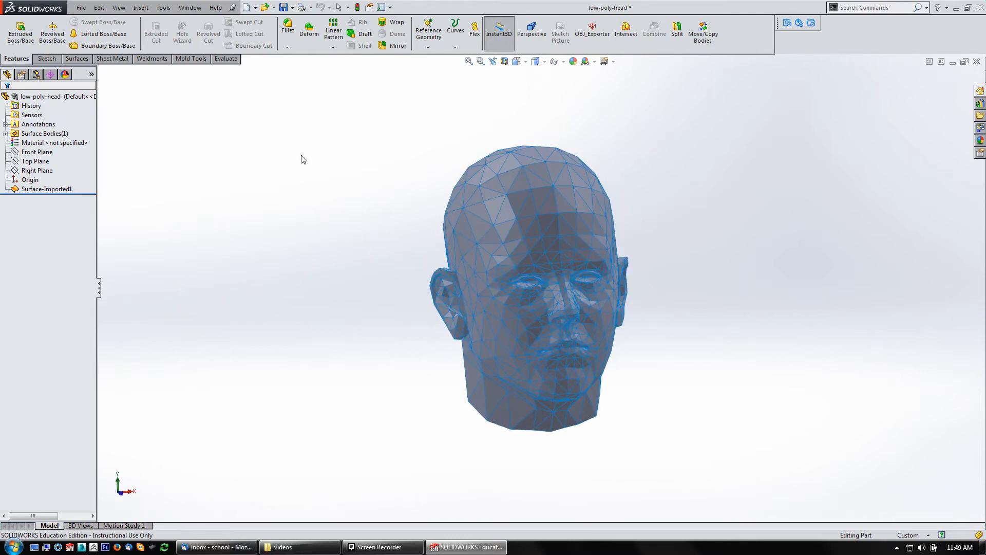
left_click(36, 151)
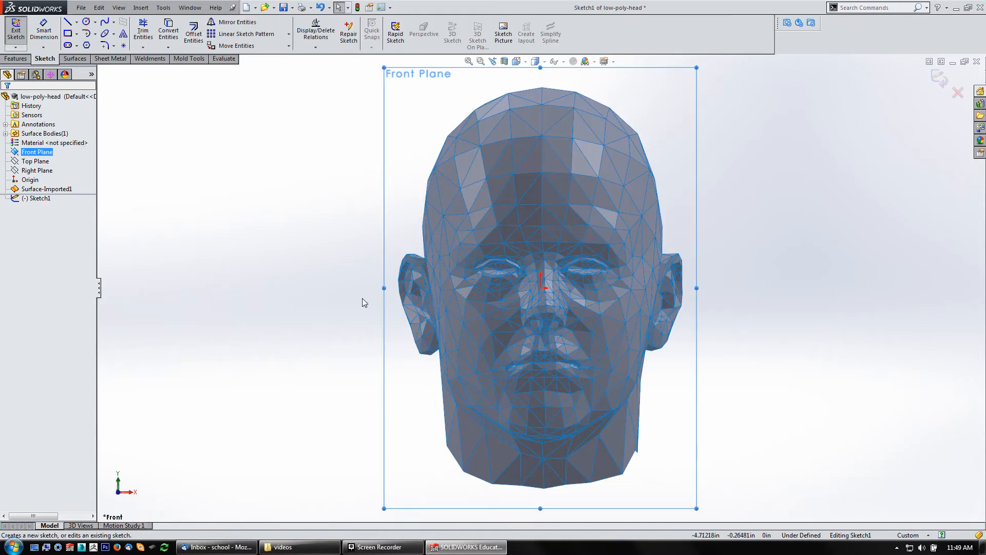
Draw a line across the eyes and give it a driven width dimension of about 5.795.
left_click(68, 30)
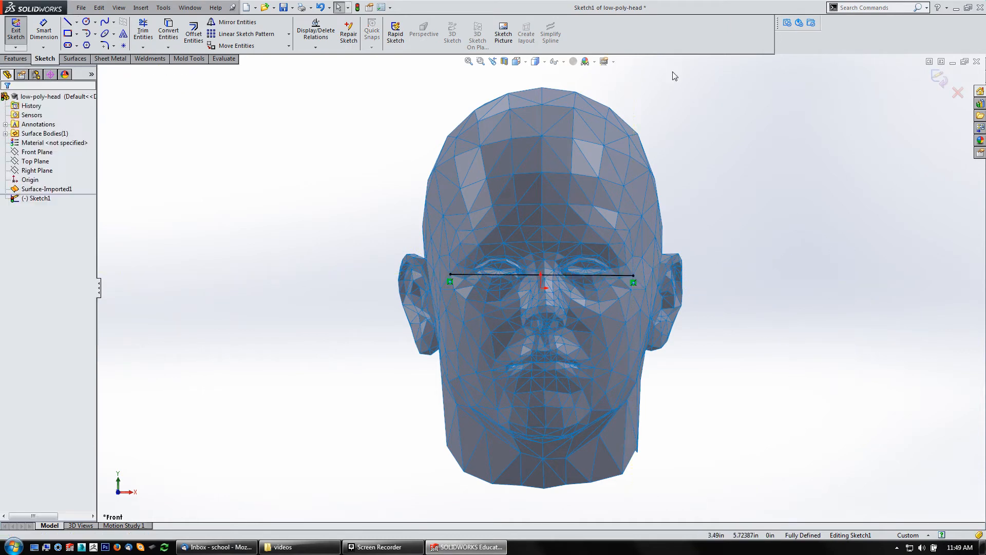
left_click(44, 33)
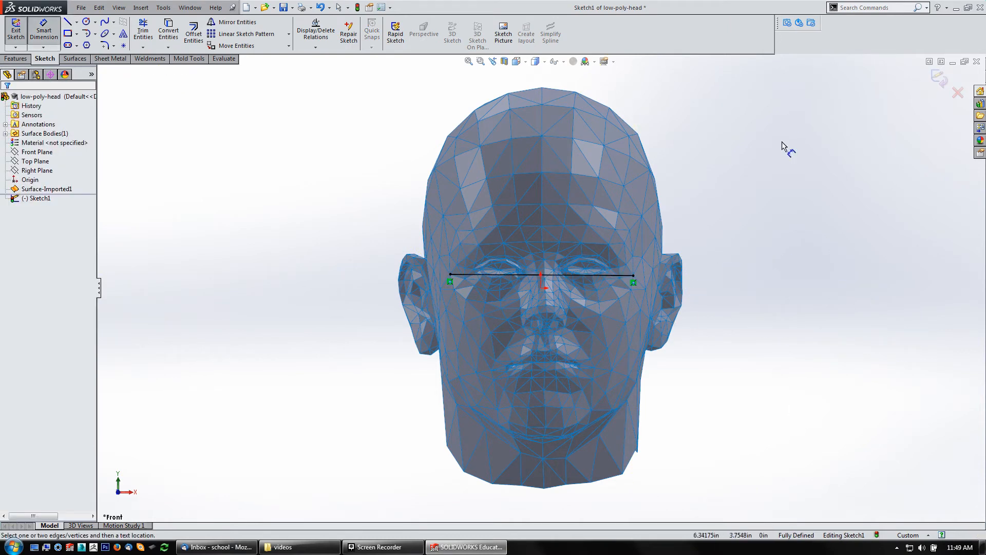
left_click(541, 274)
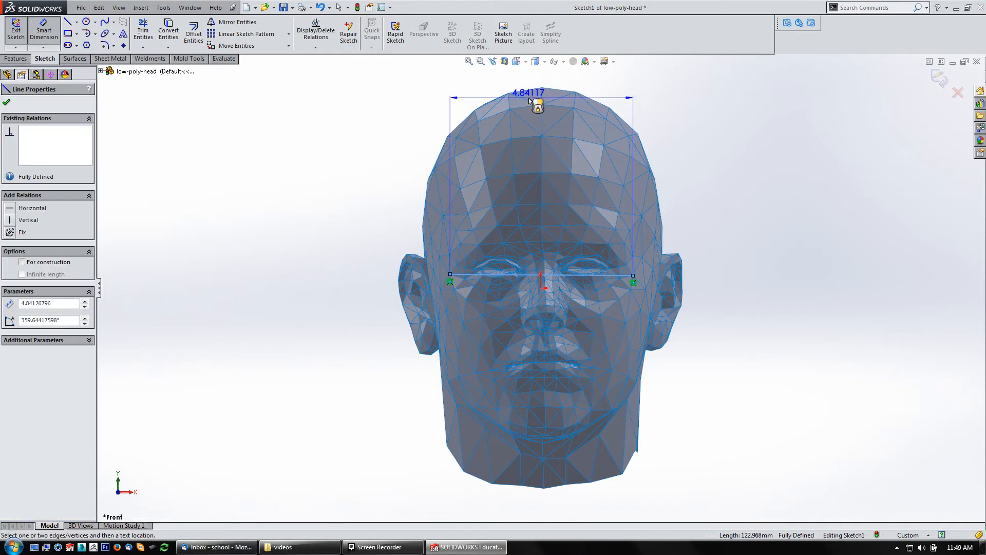
left_click(536, 106)
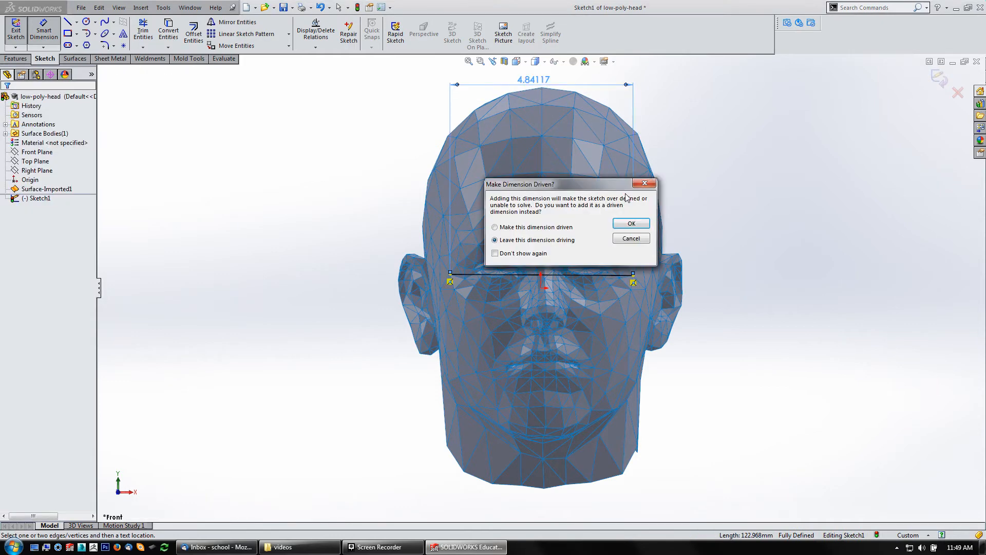
mouse_move(447, 281)
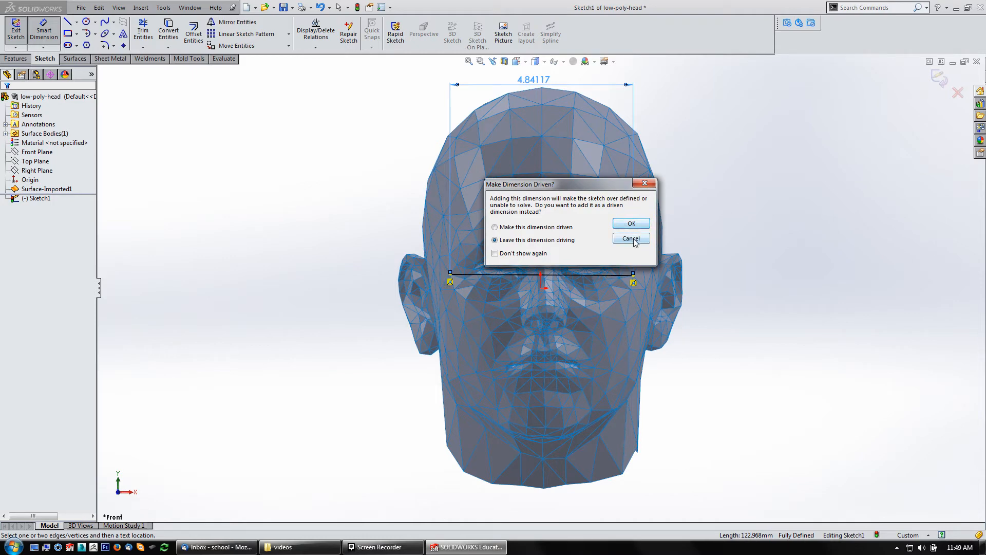
left_click(494, 227)
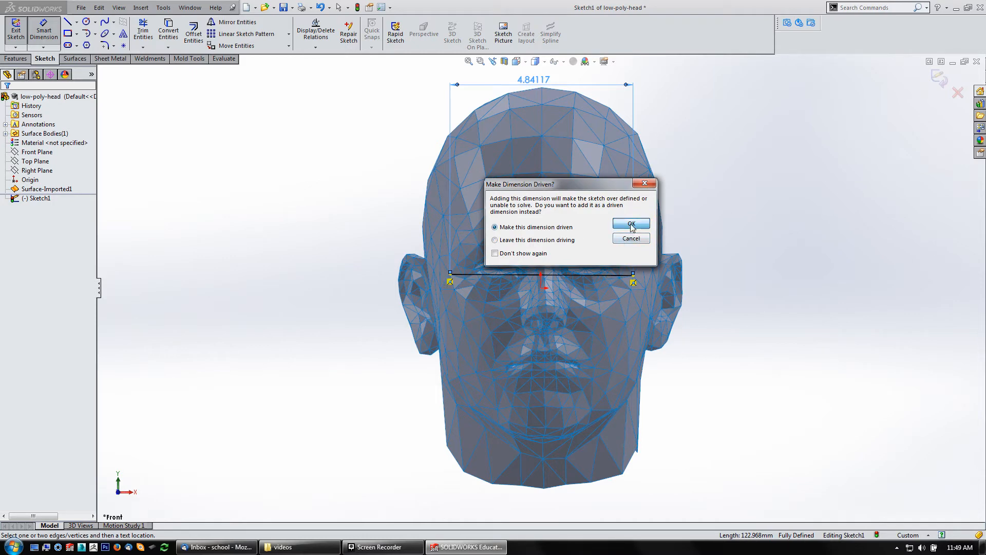
left_click(631, 224)
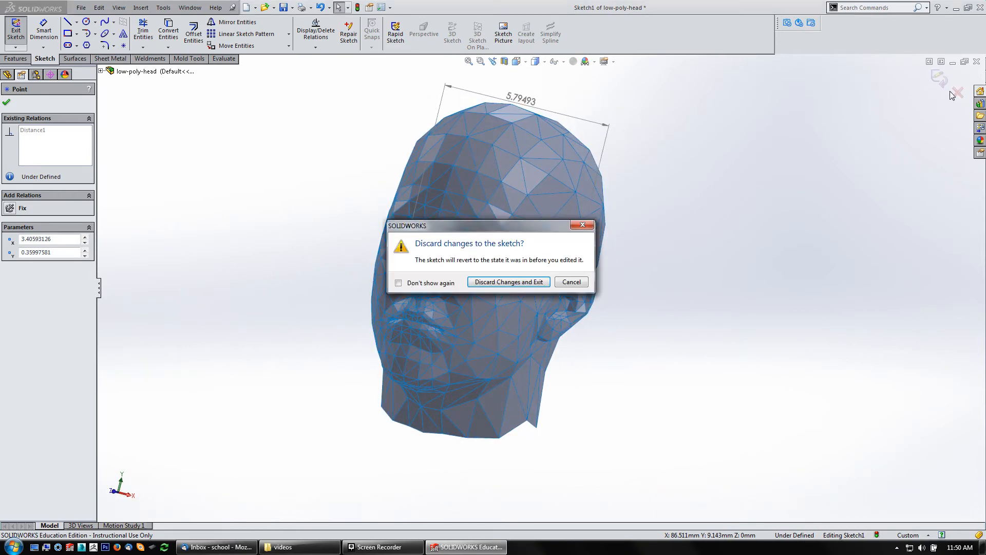
Discard the measuring sketch and orbit the view to face the head.
left_click(508, 281)
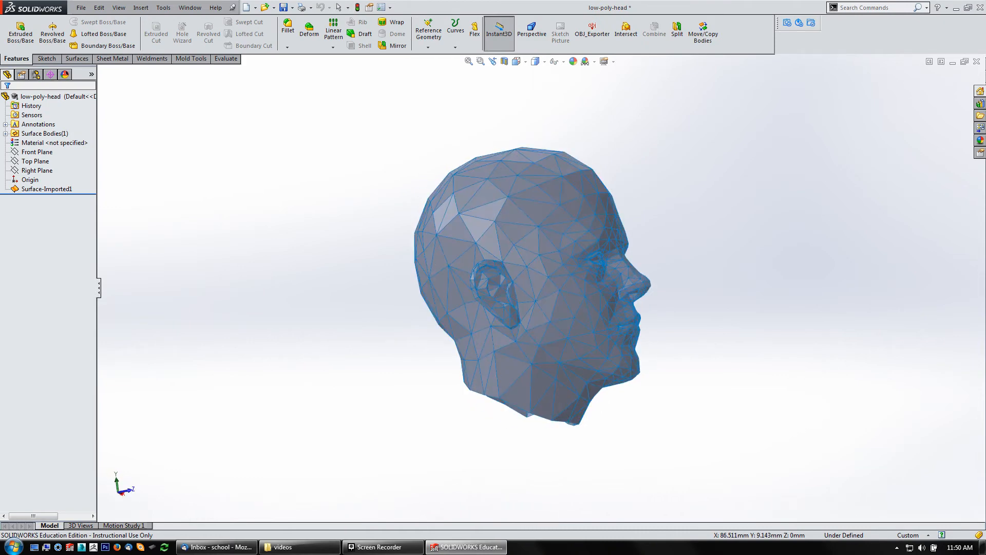
left_click_drag(566, 283, 515, 271)
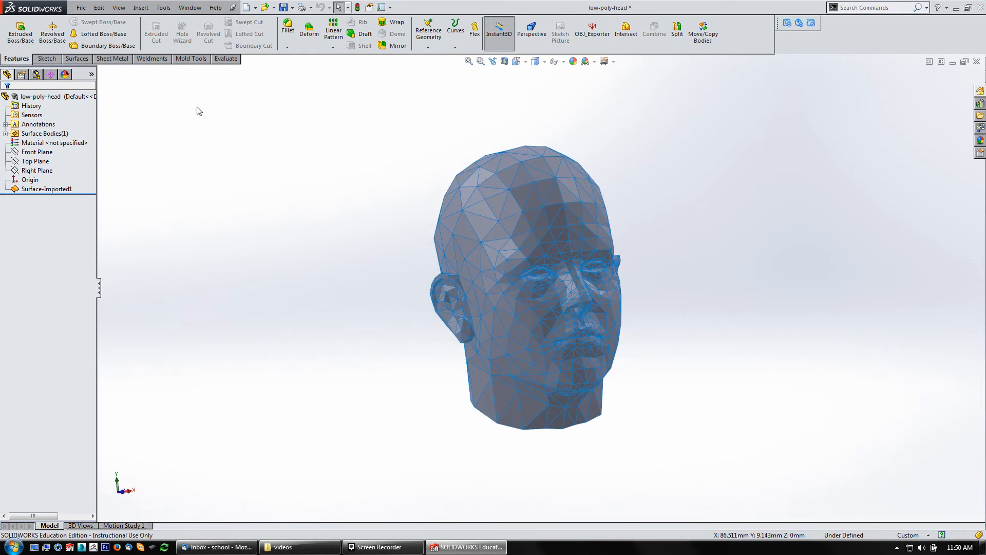
left_click(141, 7)
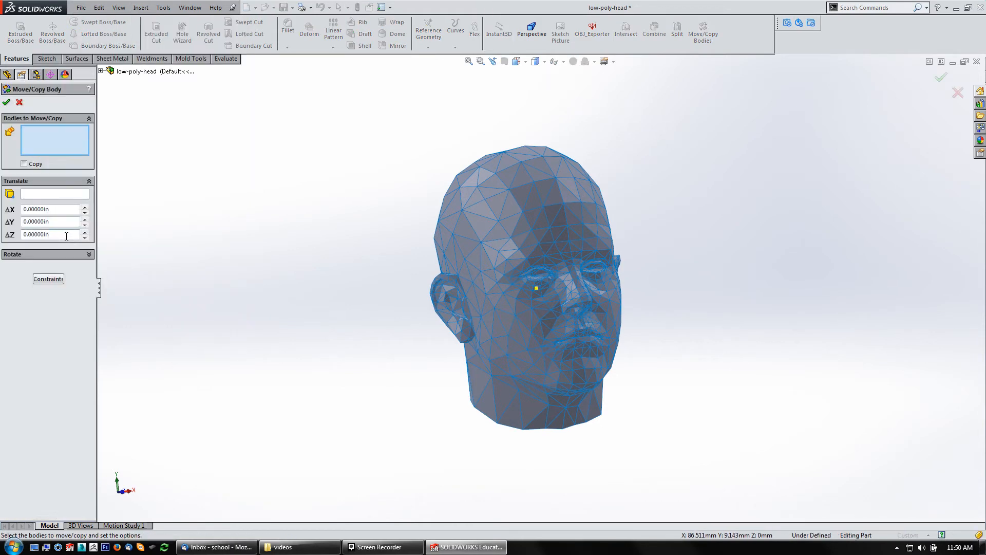
left_click(543, 244)
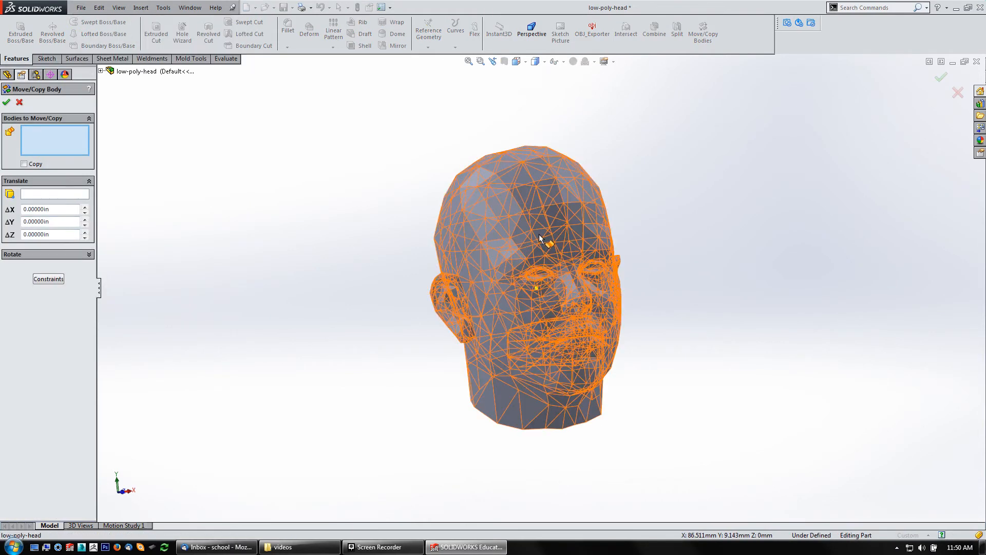
left_click(544, 245)
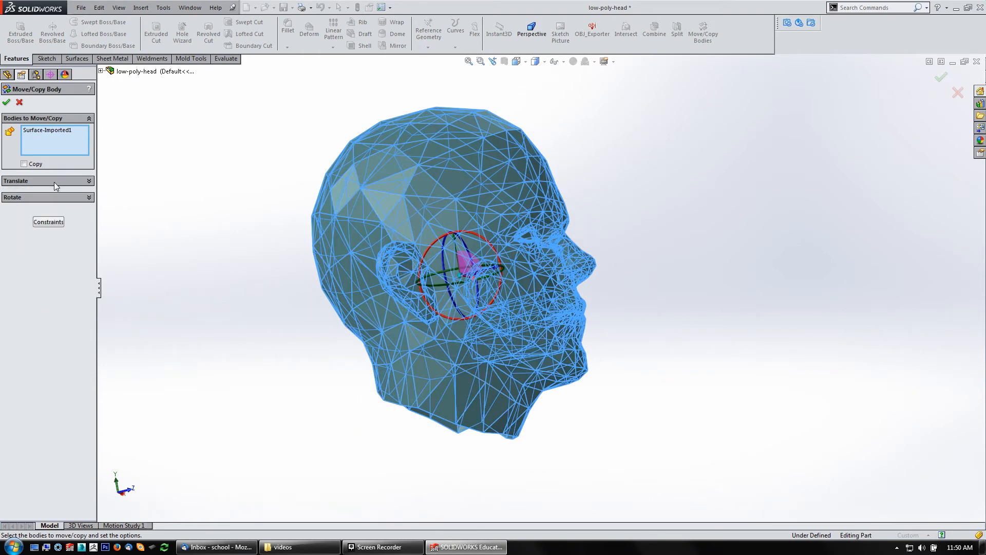
left_click(47, 197)
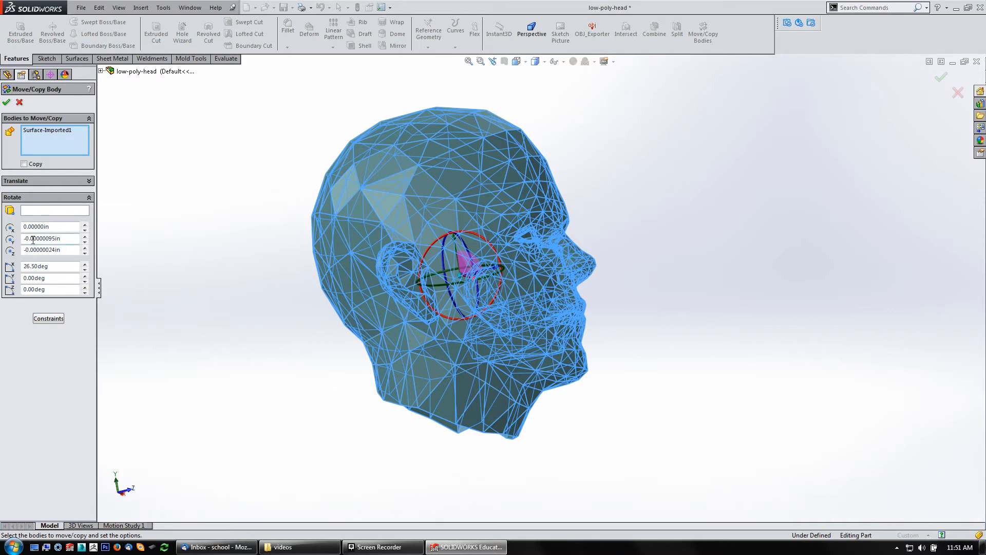
left_click(44, 180)
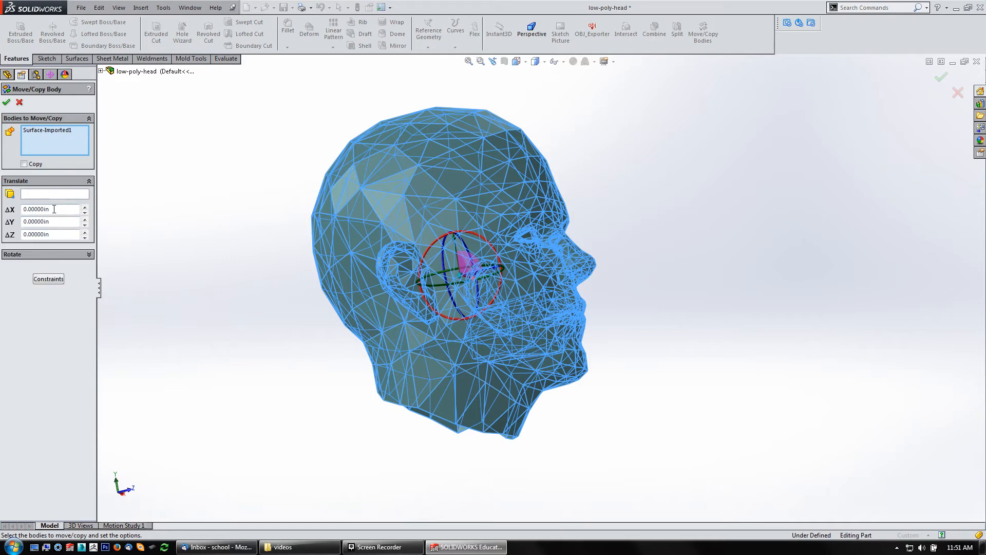
left_click(50, 209)
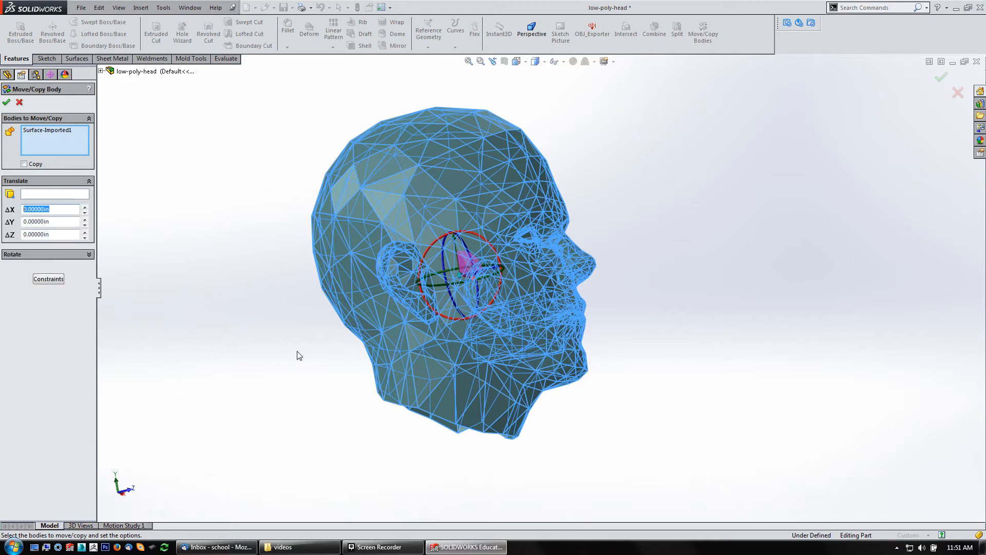
type("5")
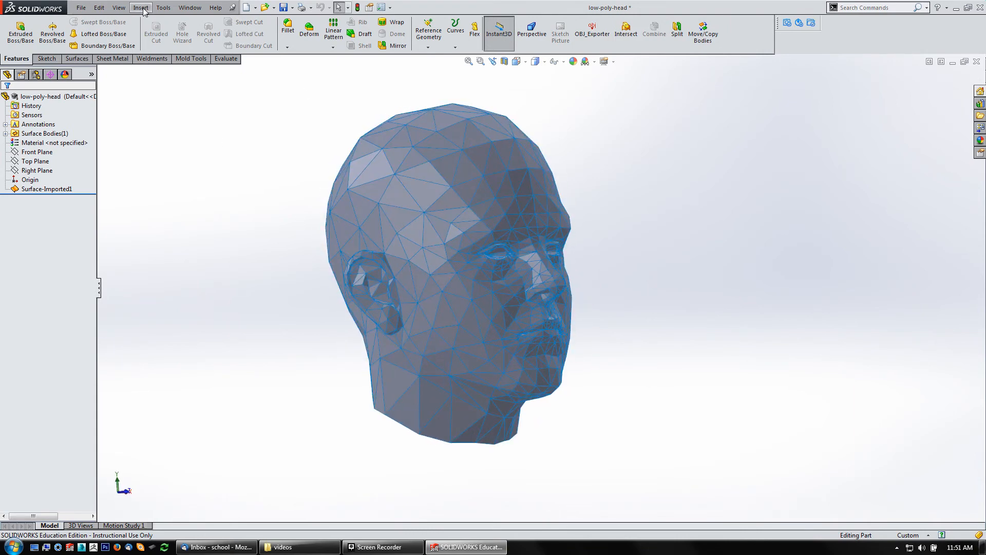
Add uniform Scale1 about the centroid with factor 2, then edit the factor to .5.
left_click(140, 7)
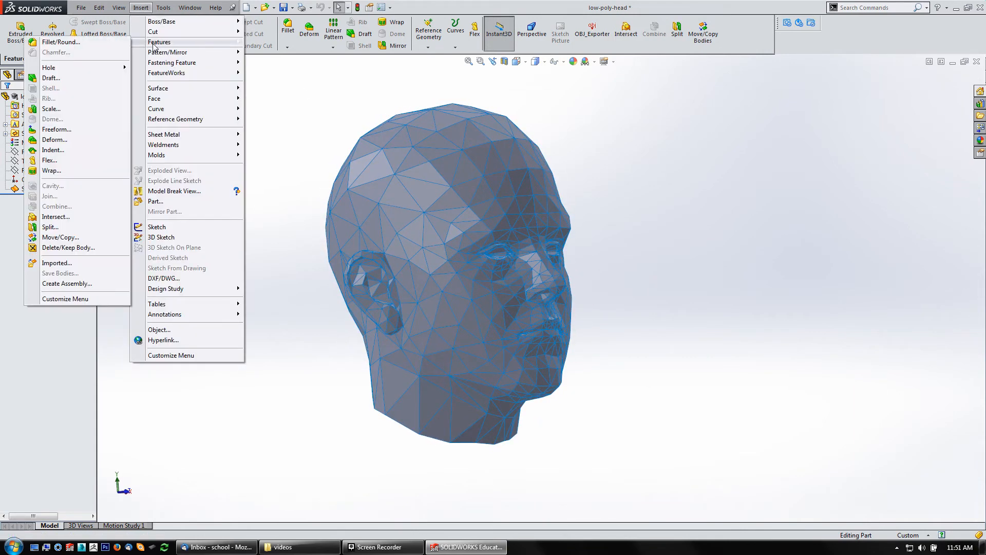
mouse_move(50, 109)
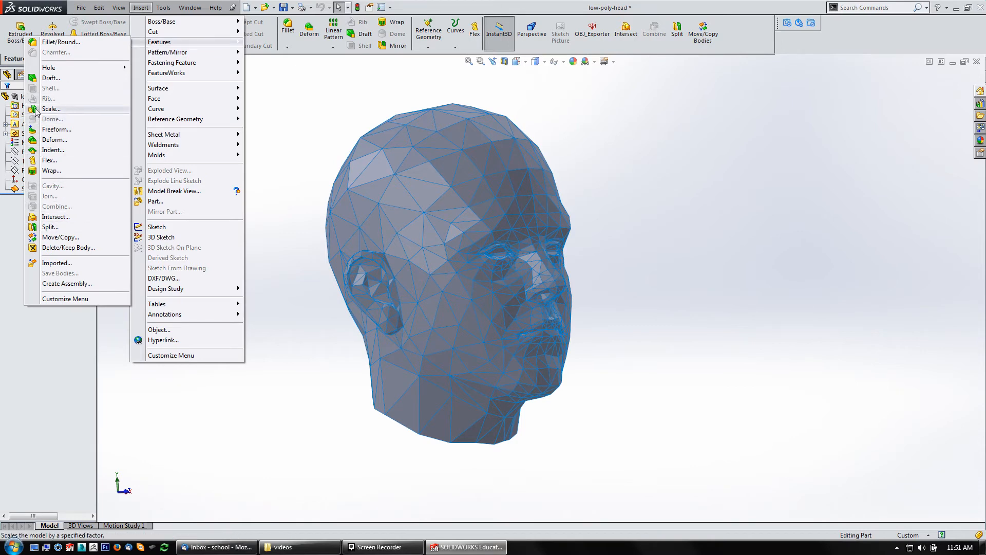
left_click(51, 109)
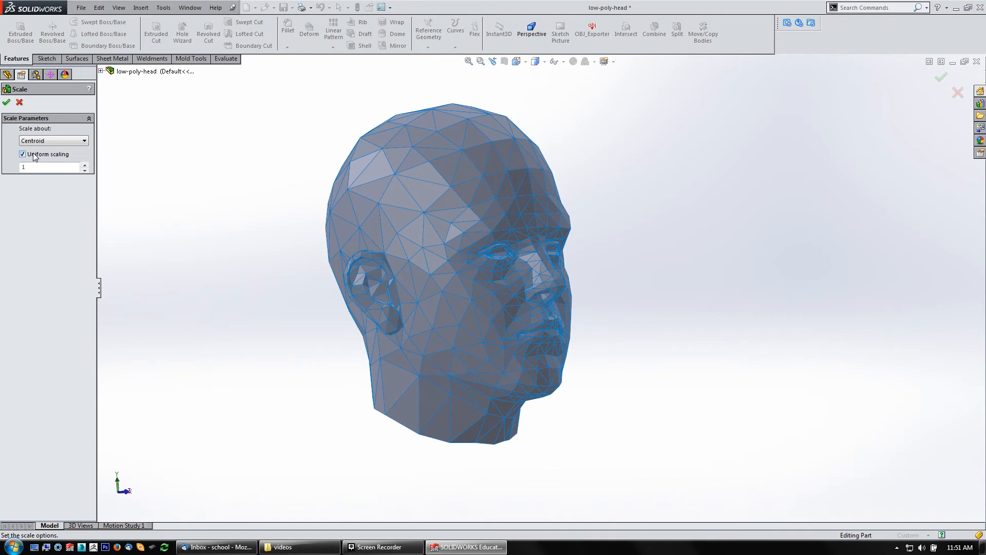
left_click(23, 155)
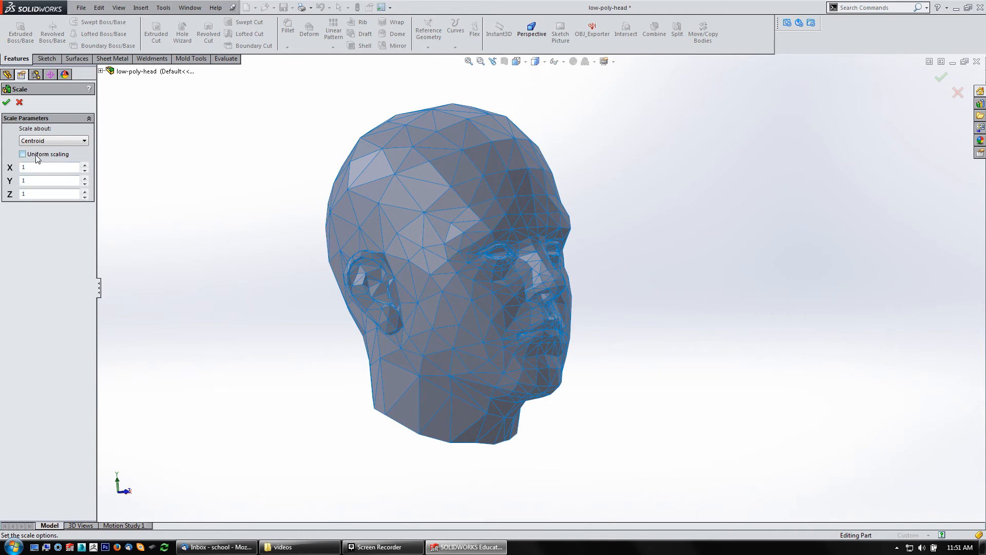
left_click(23, 154)
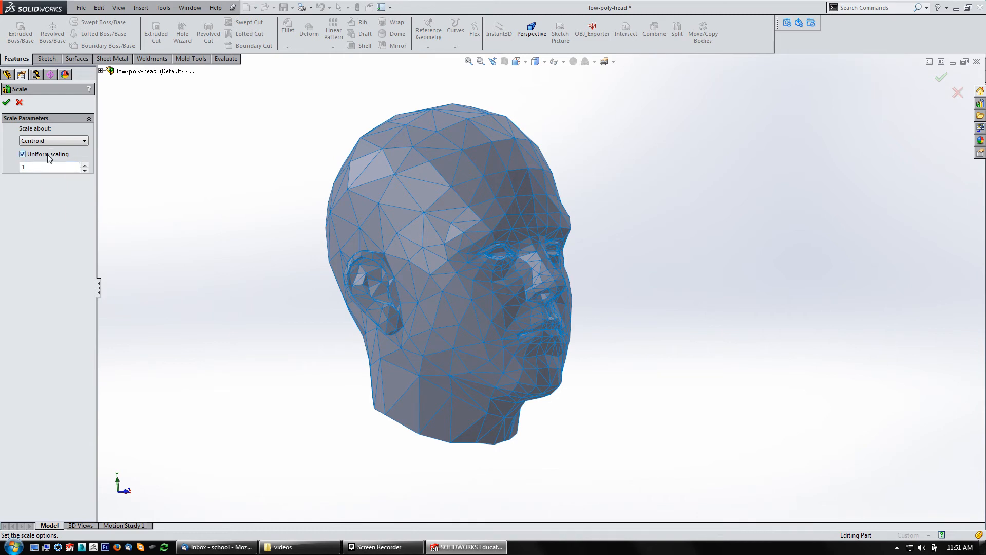
mouse_move(54, 140)
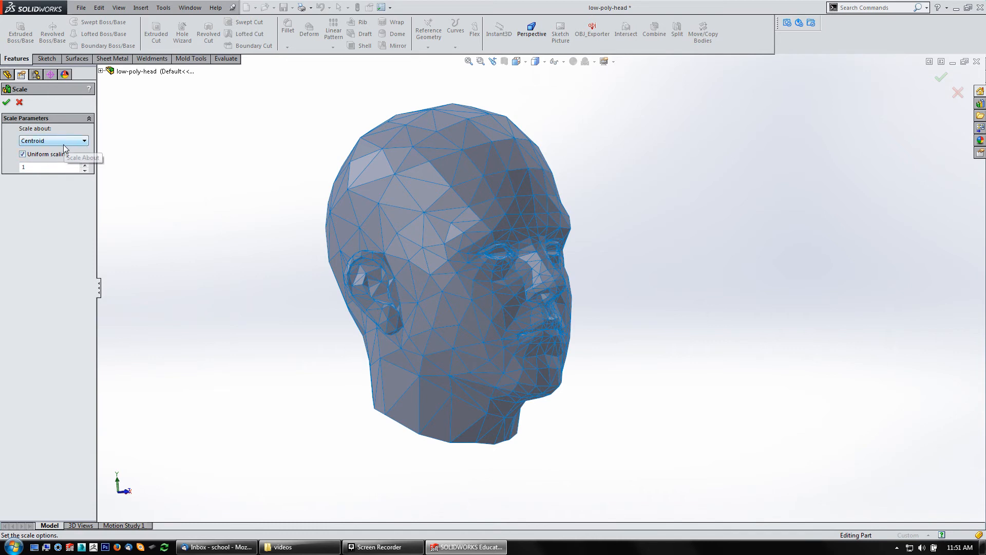
mouse_move(53, 162)
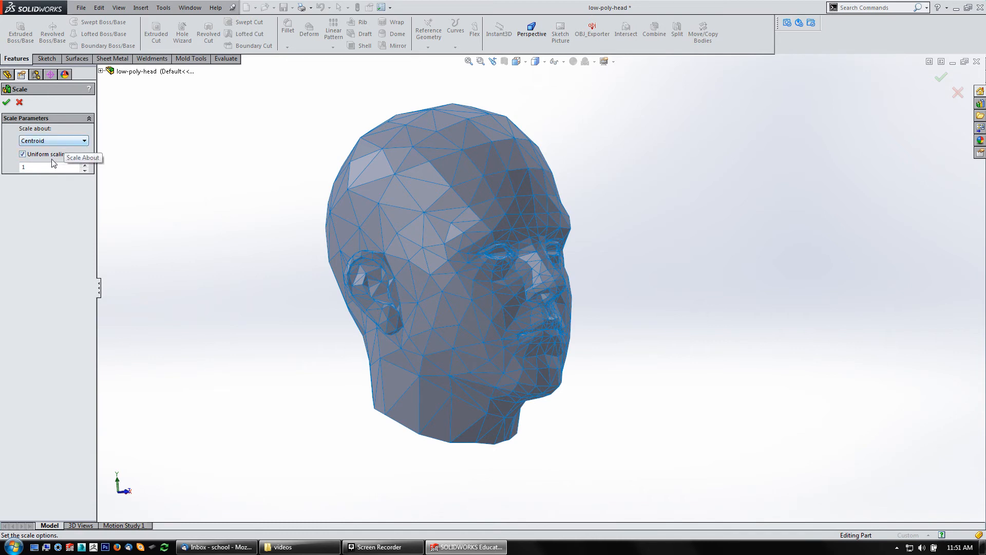
mouse_move(31, 176)
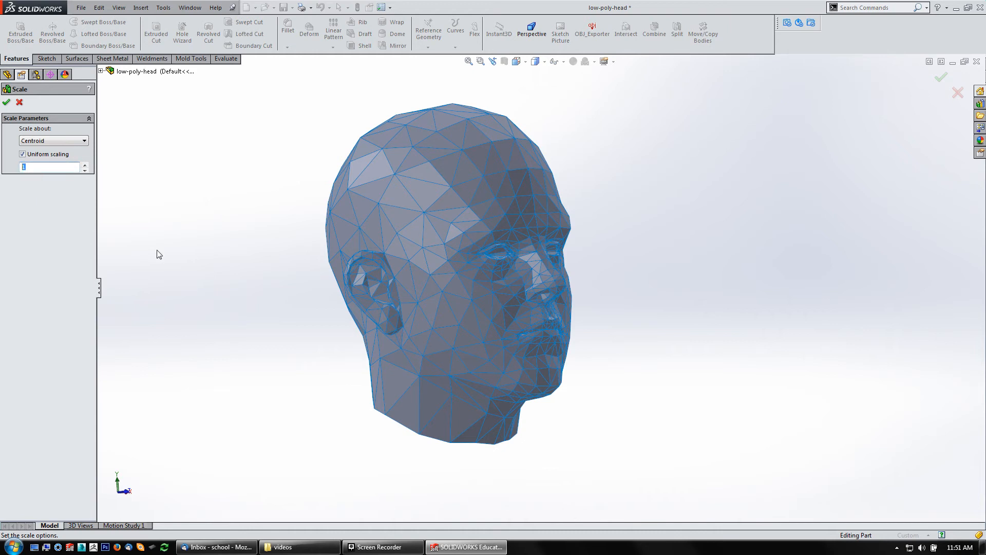
type("2")
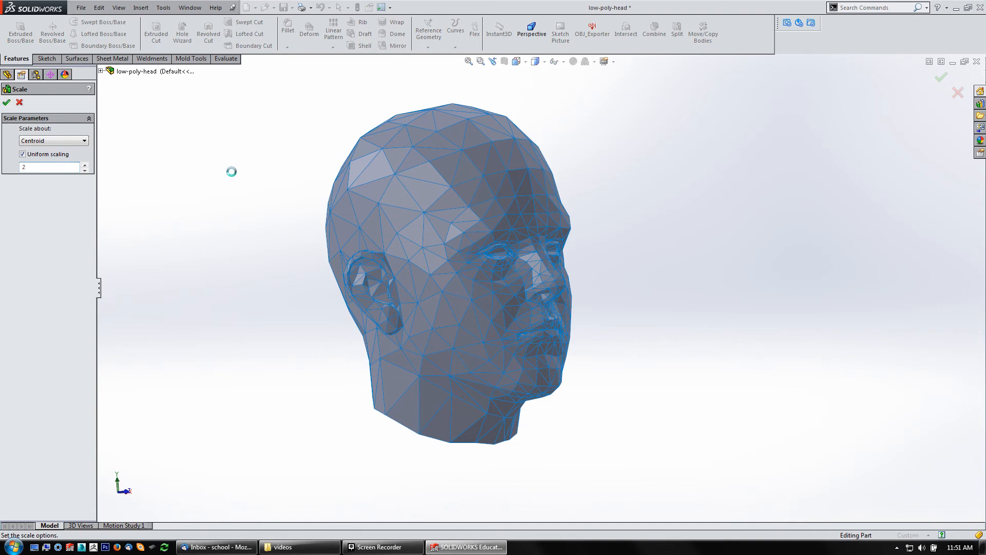
left_click(6, 102)
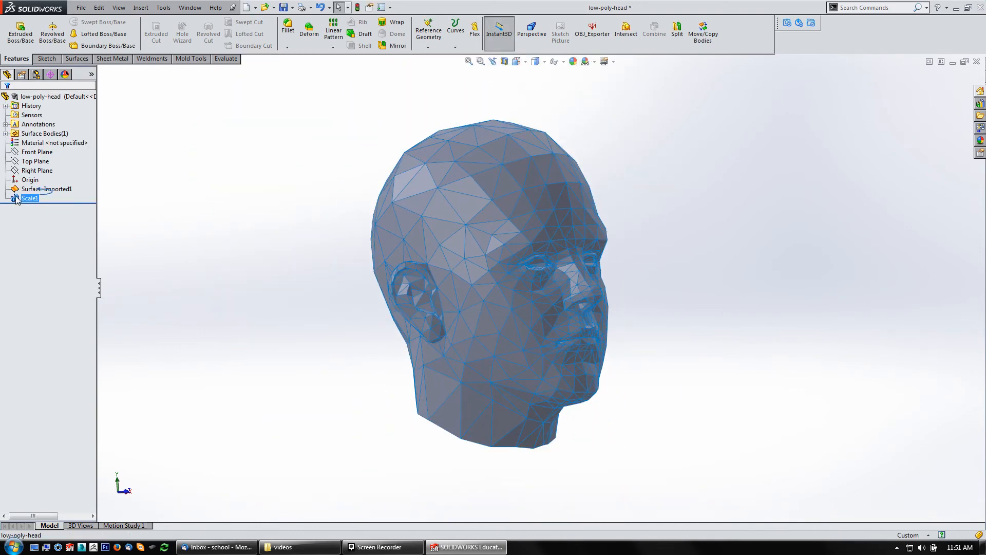
double_click(28, 198)
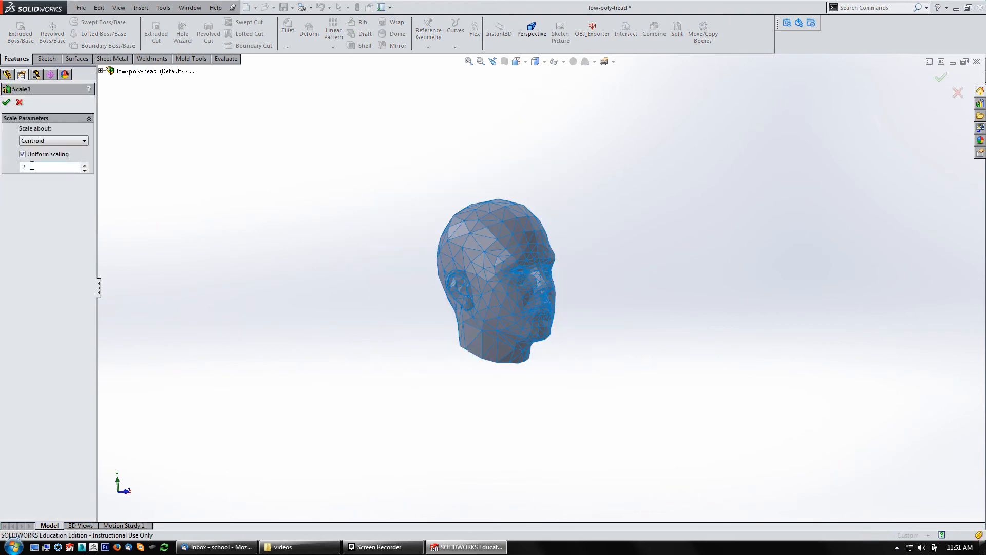
type(".5")
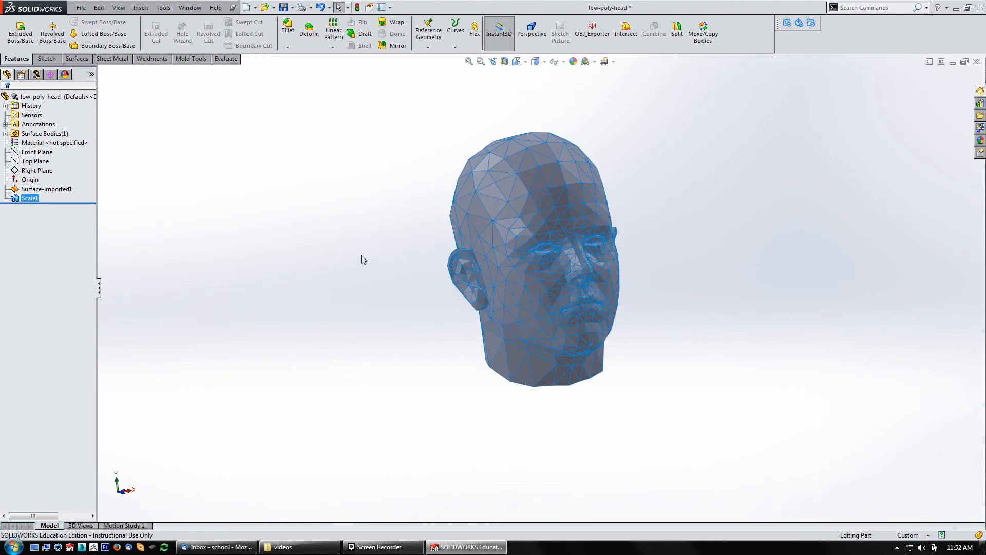
mouse_move(180, 145)
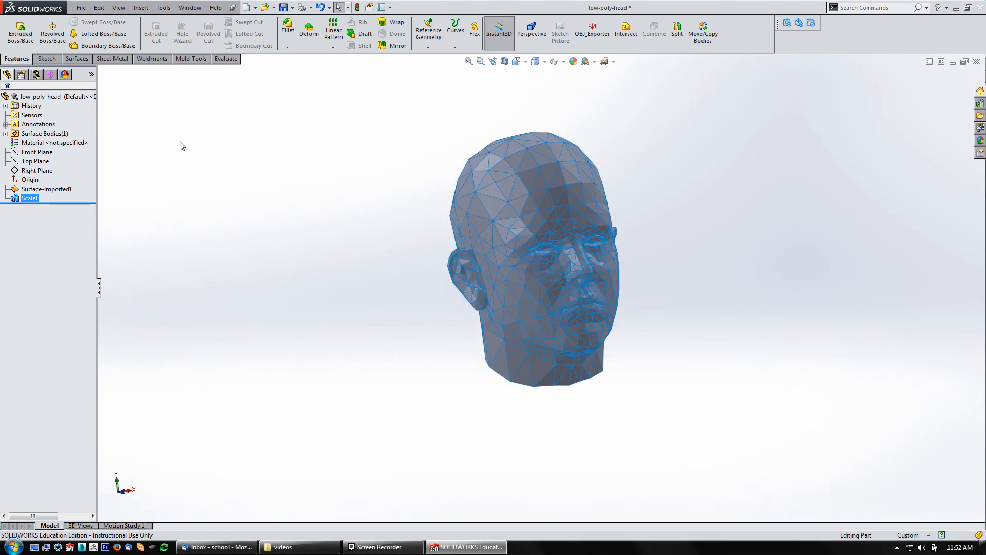
Rotate the Scale1 head body 90.00deg with Move/Copy Bodies, creating Body-Move/Copy1.
left_click(140, 7)
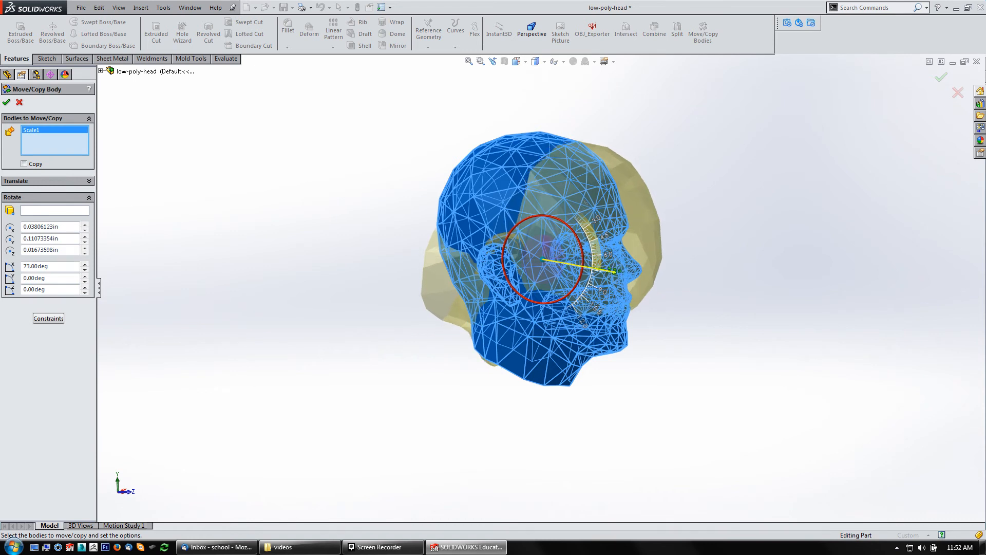
left_click(85, 263)
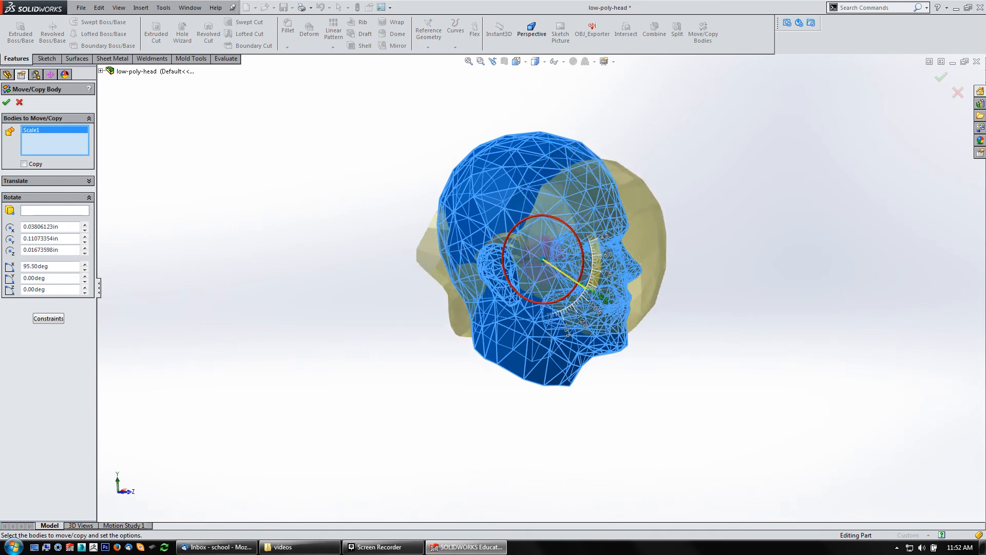
left_click_drag(550, 260, 588, 302)
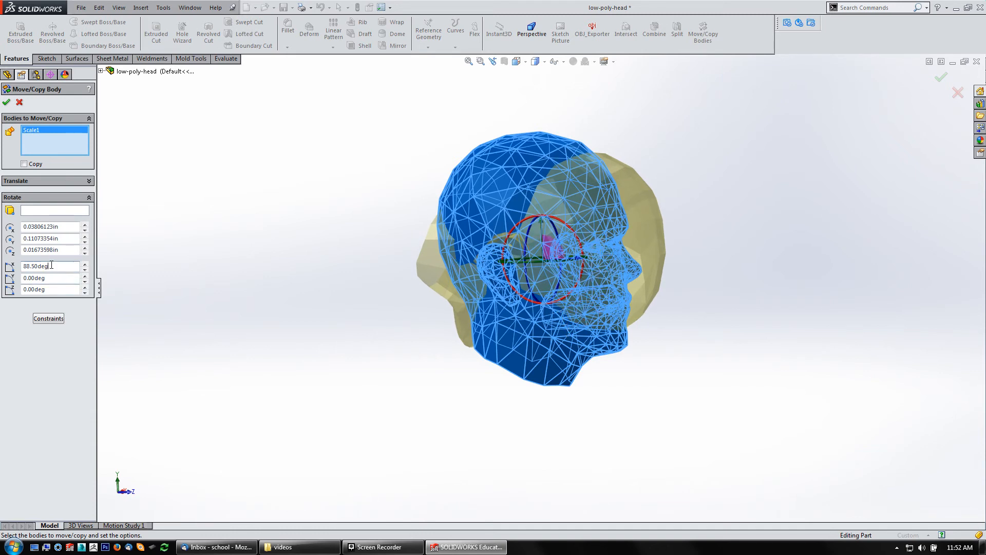
type("90.00deg")
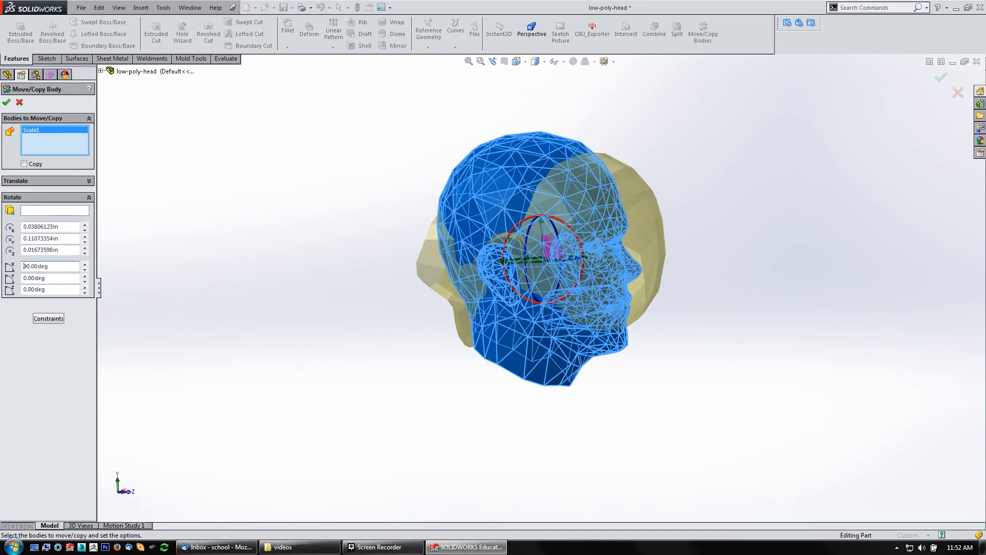
type("90.00deg")
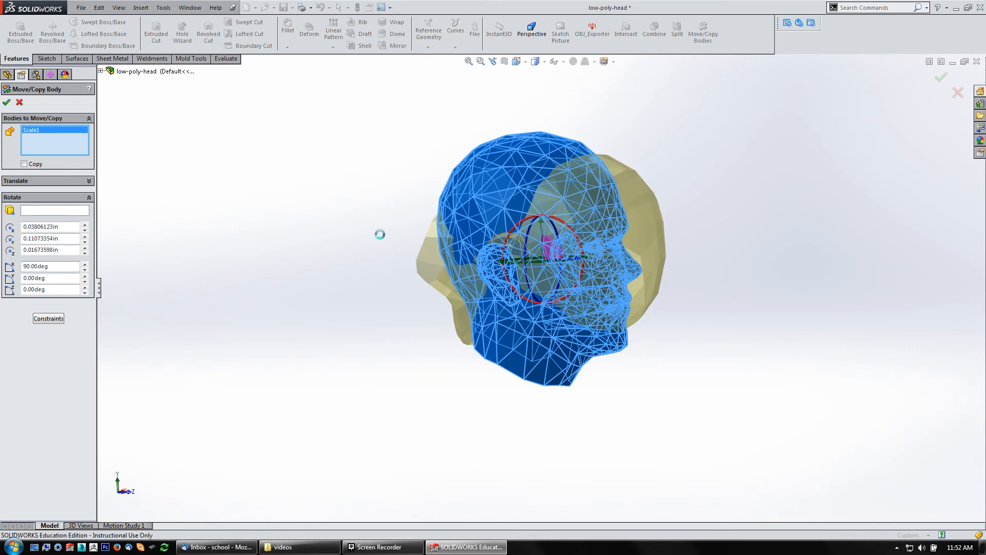
left_click(6, 101)
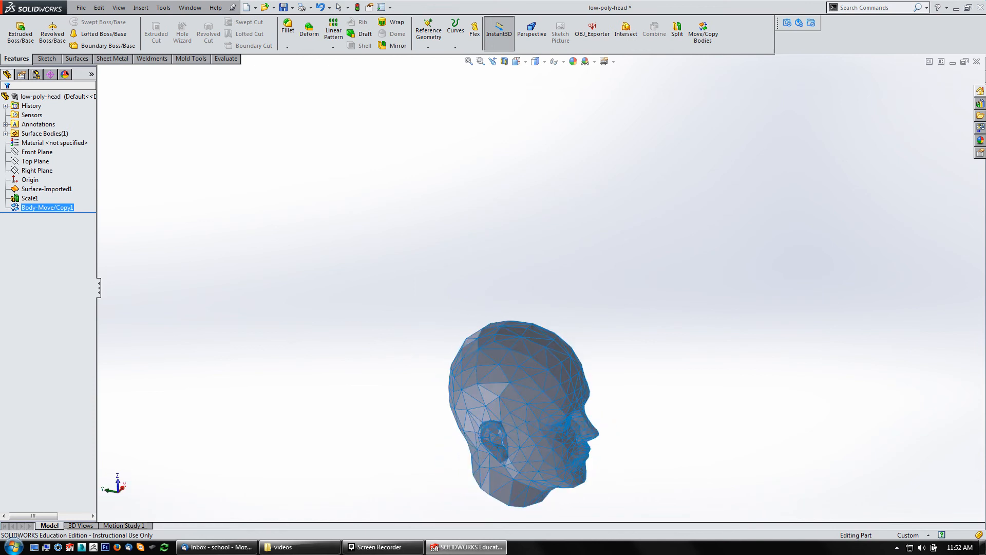
Orbit the view and align the scene floor with the XZ plane in Scene settings.
left_click_drag(522, 421, 528, 251)
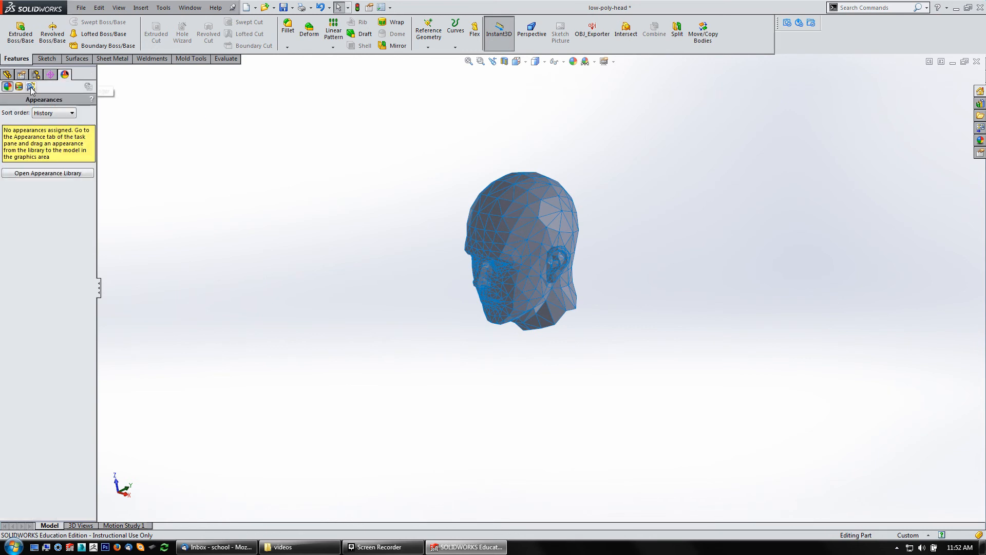
left_click(30, 87)
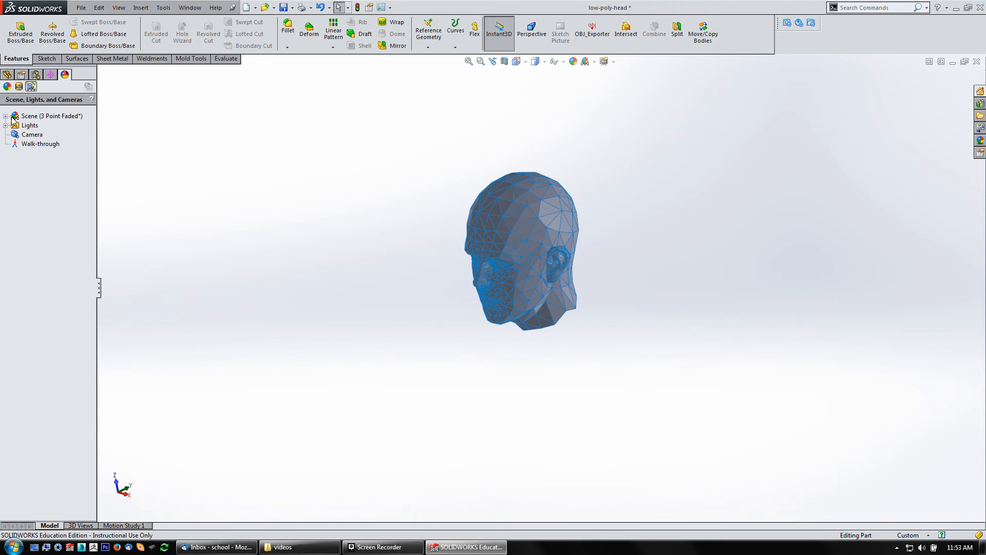
left_click(5, 115)
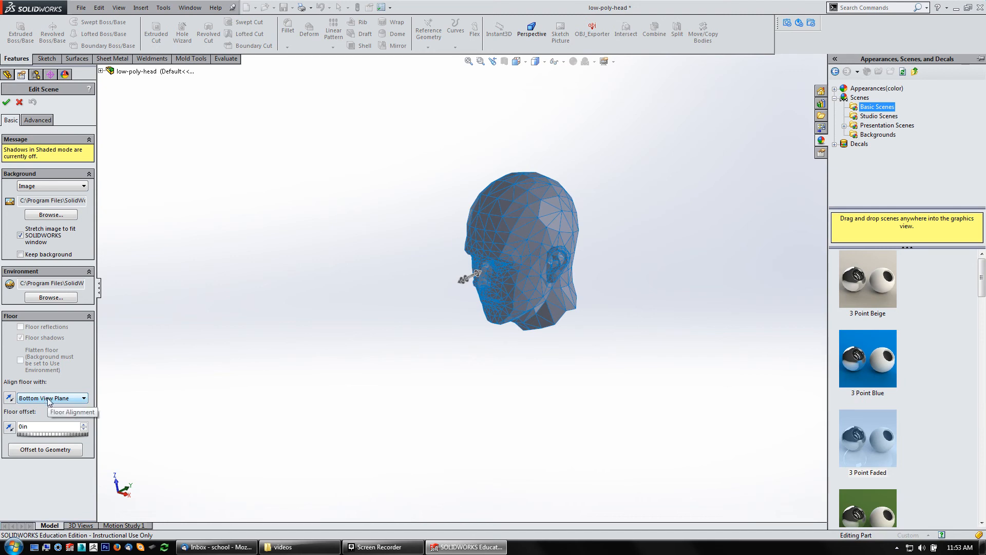
left_click(51, 397)
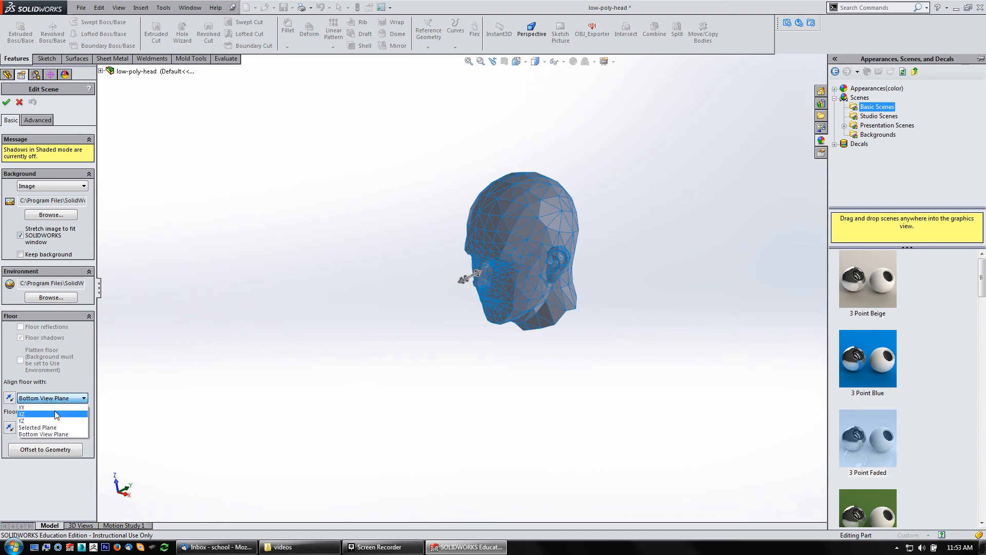
left_click(52, 397)
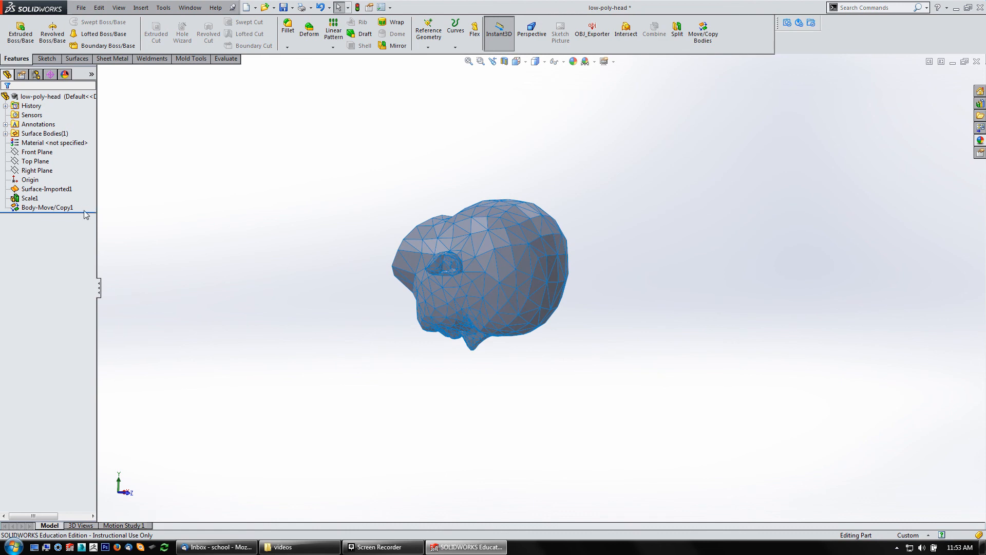
Move the rollback bar just after Surface-Imported1, suppressing Scale1 and Body-Move/Copy1.
left_click(48, 189)
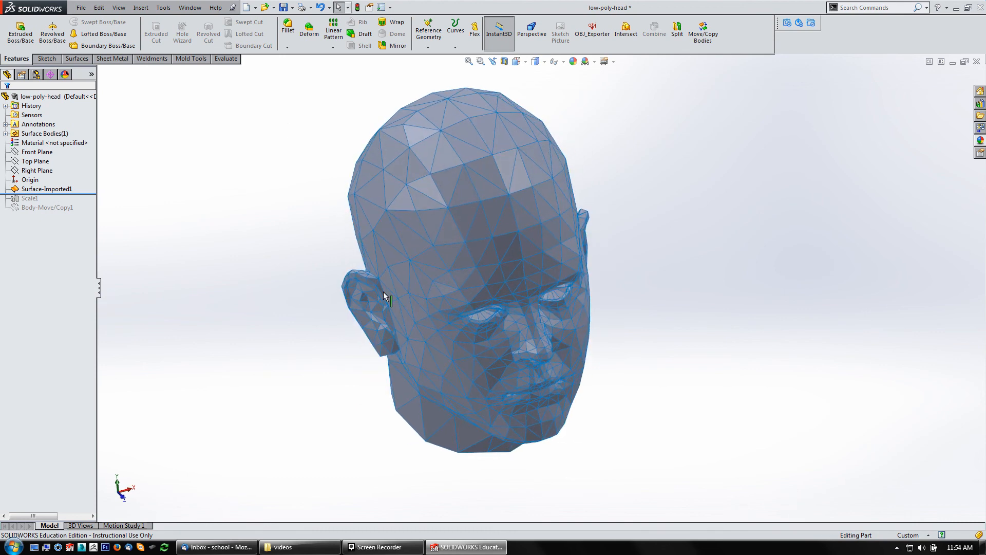
left_click(47, 189)
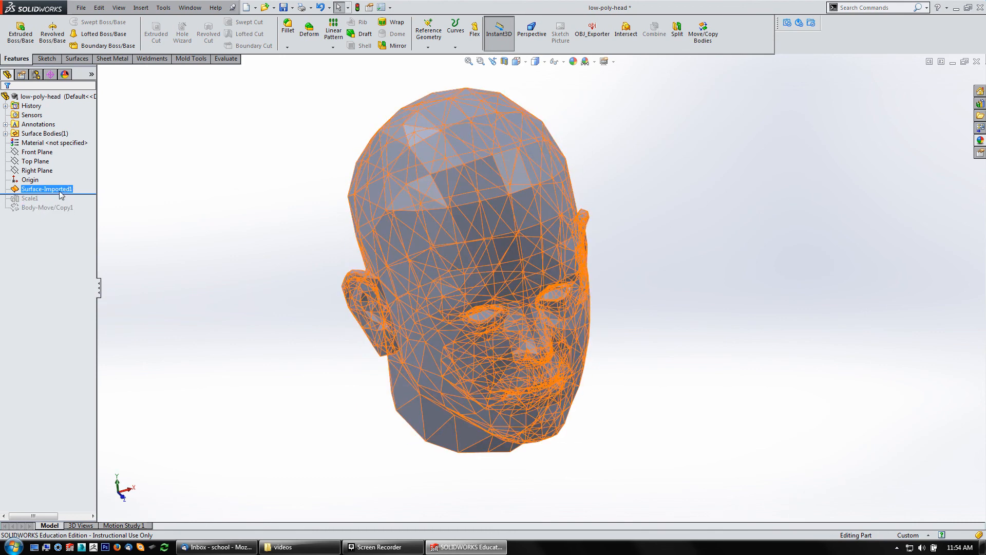
left_click(233, 203)
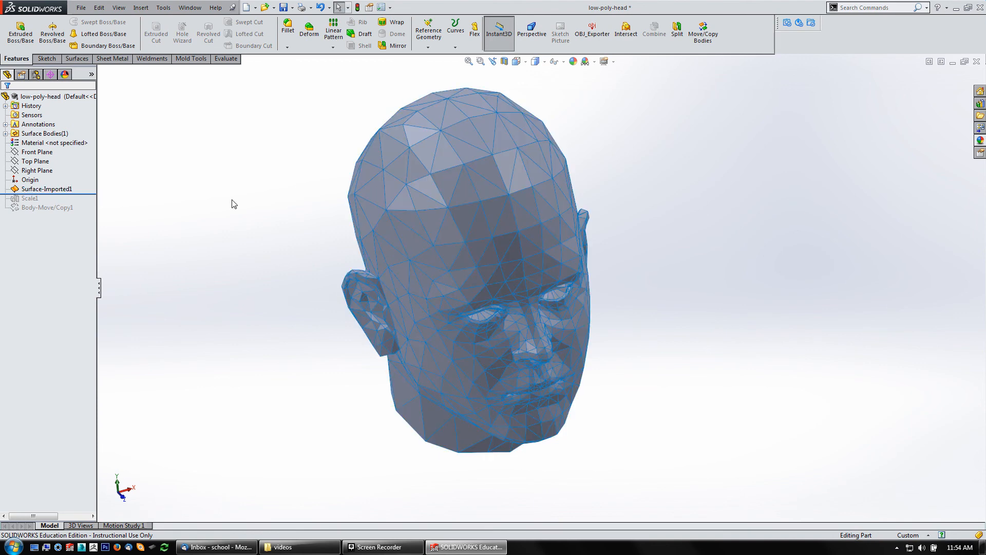
mouse_move(277, 97)
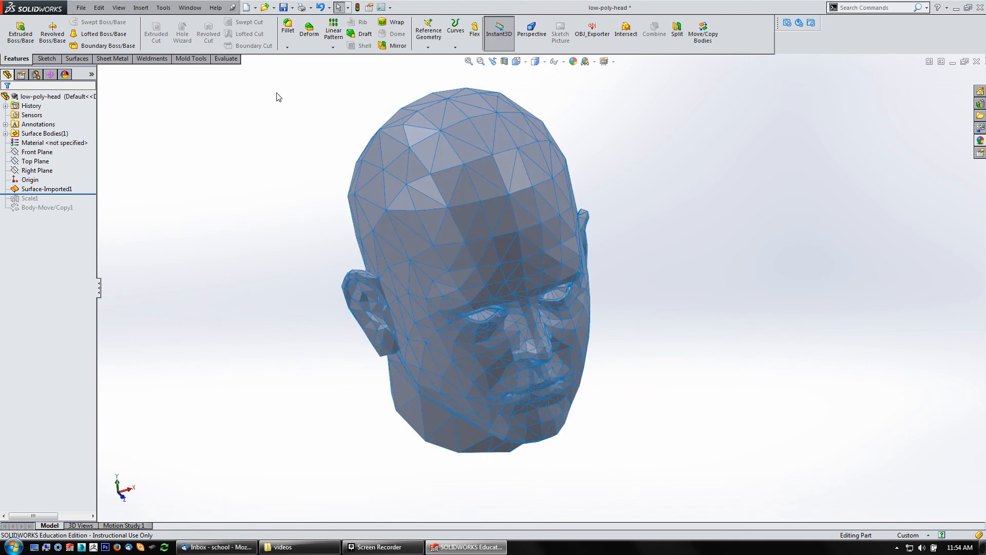